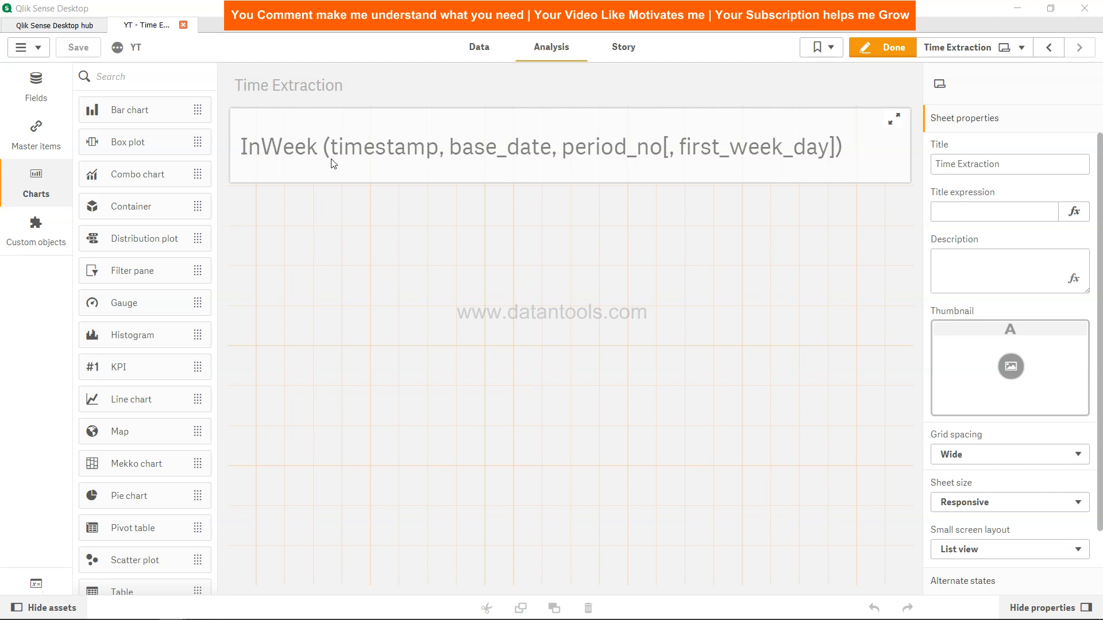
pyautogui.moveTo(317, 169)
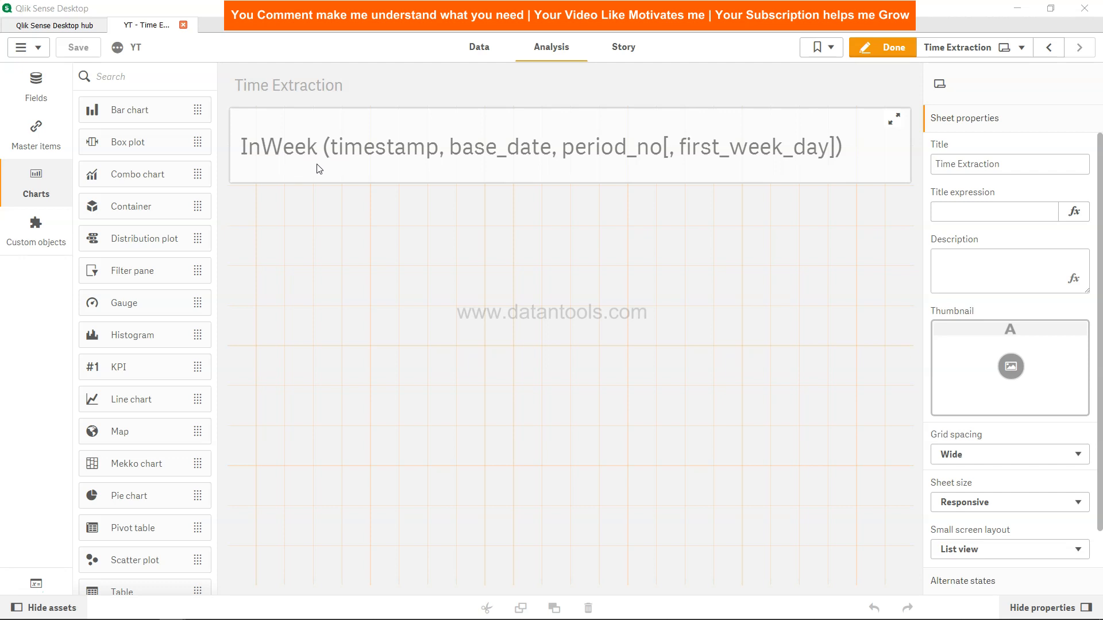
pyautogui.moveTo(373, 167)
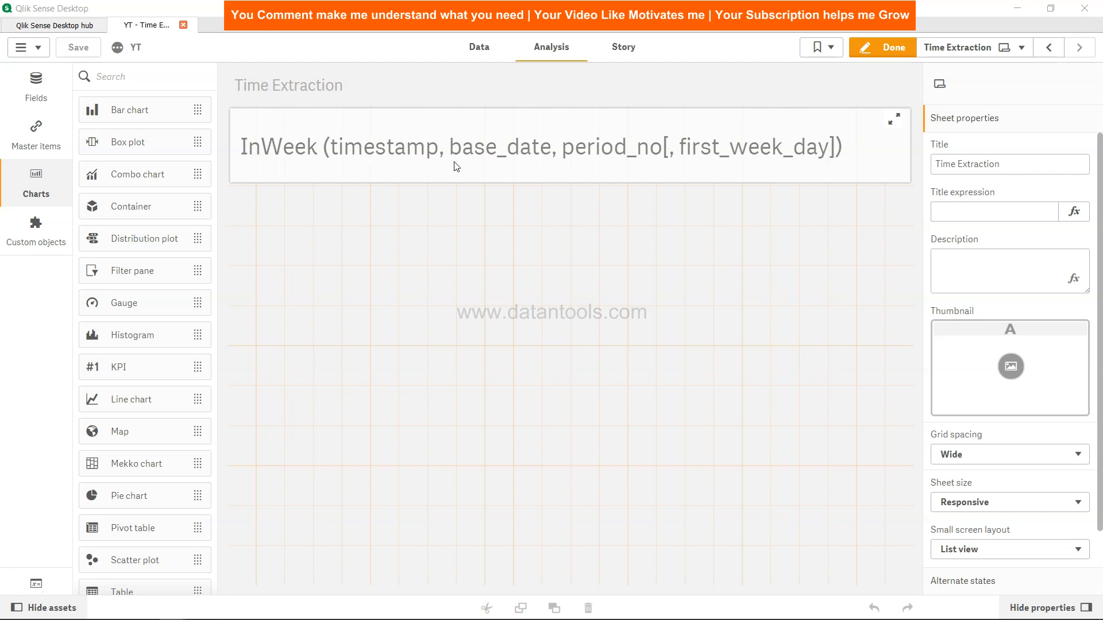
pyautogui.moveTo(455, 164)
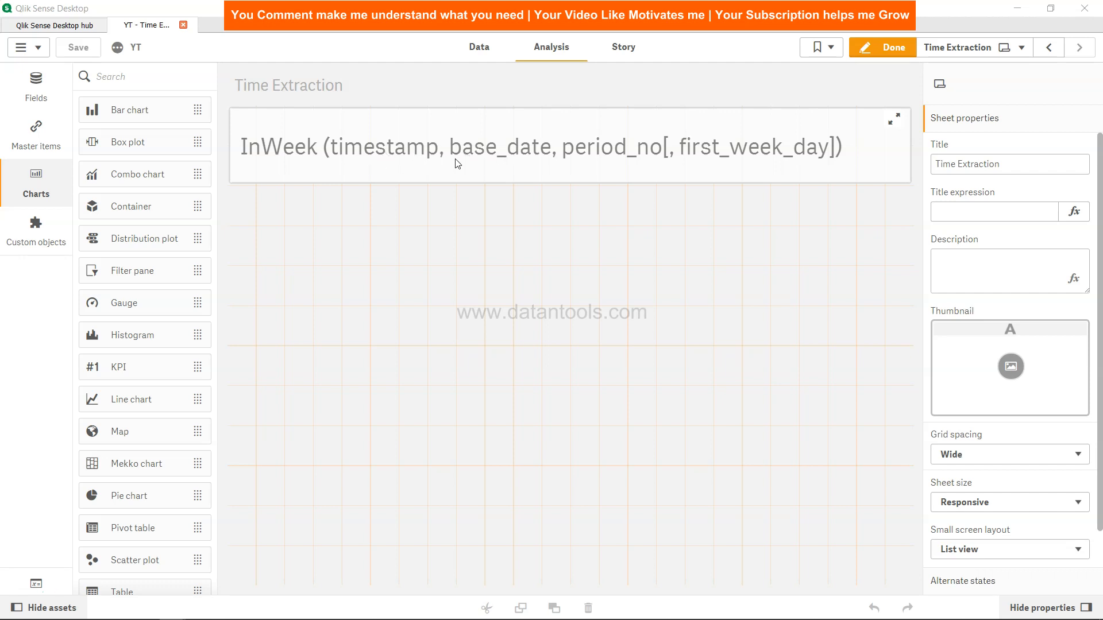
pyautogui.moveTo(373, 156)
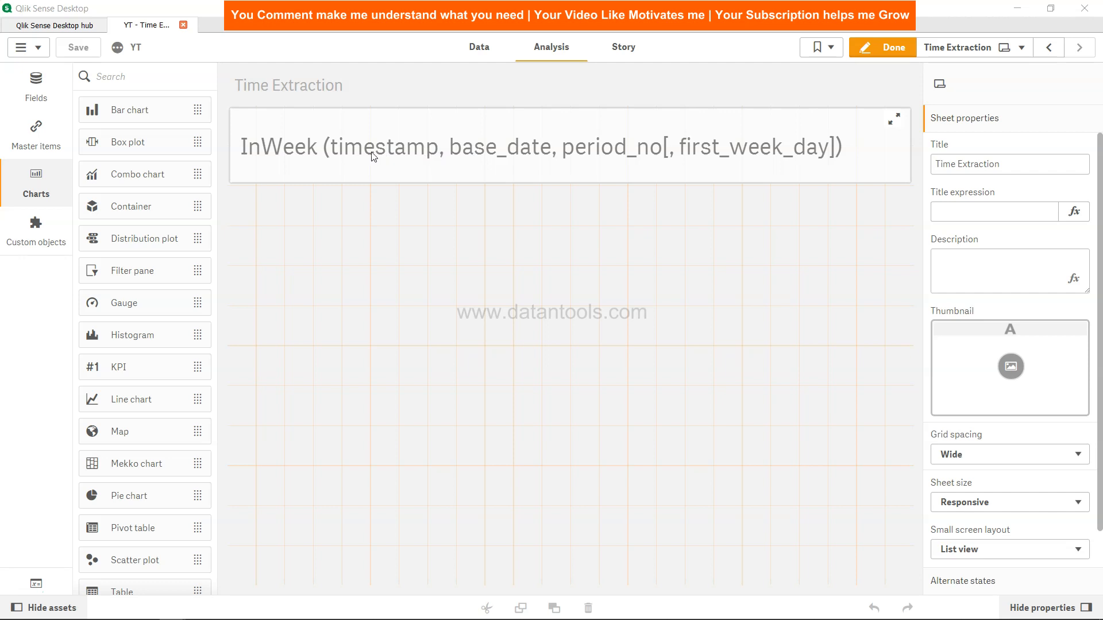
pyautogui.moveTo(420, 158)
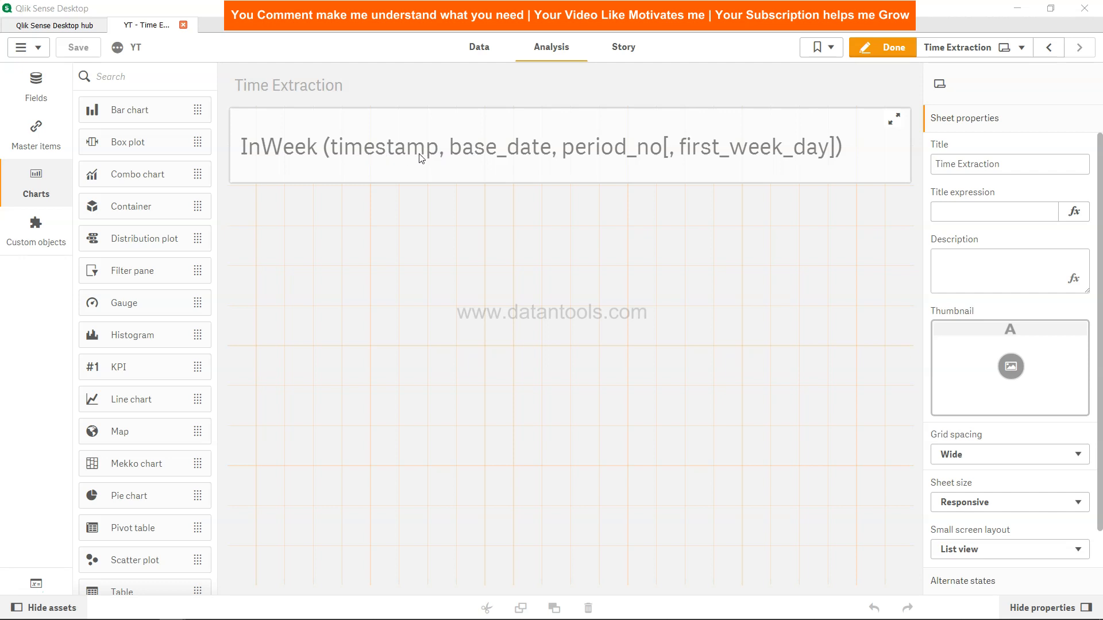
pyautogui.moveTo(522, 163)
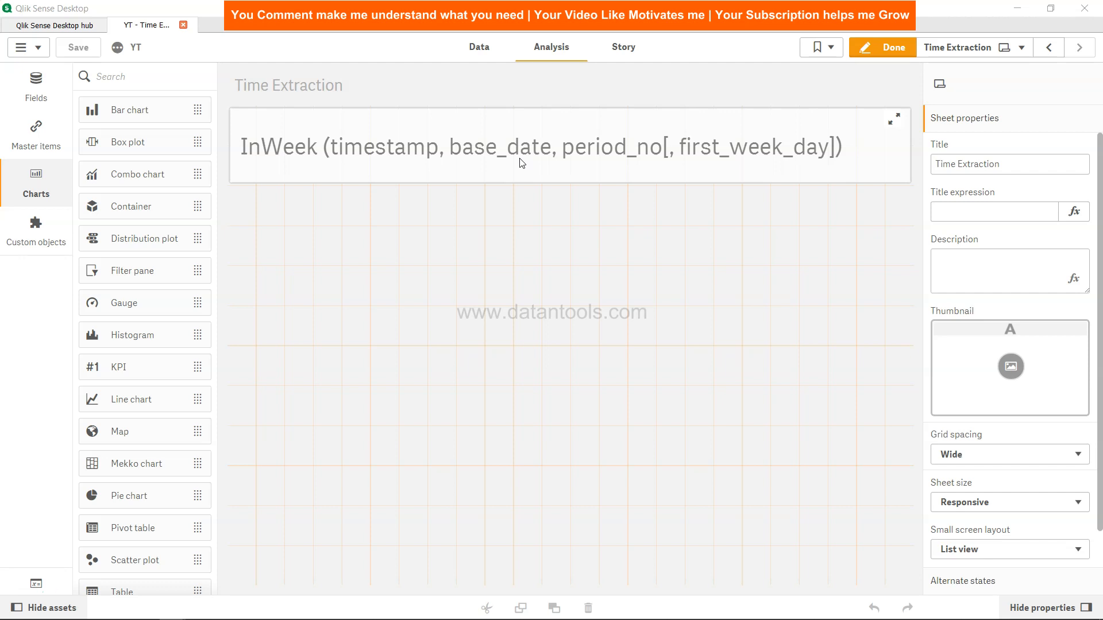
pyautogui.moveTo(535, 156)
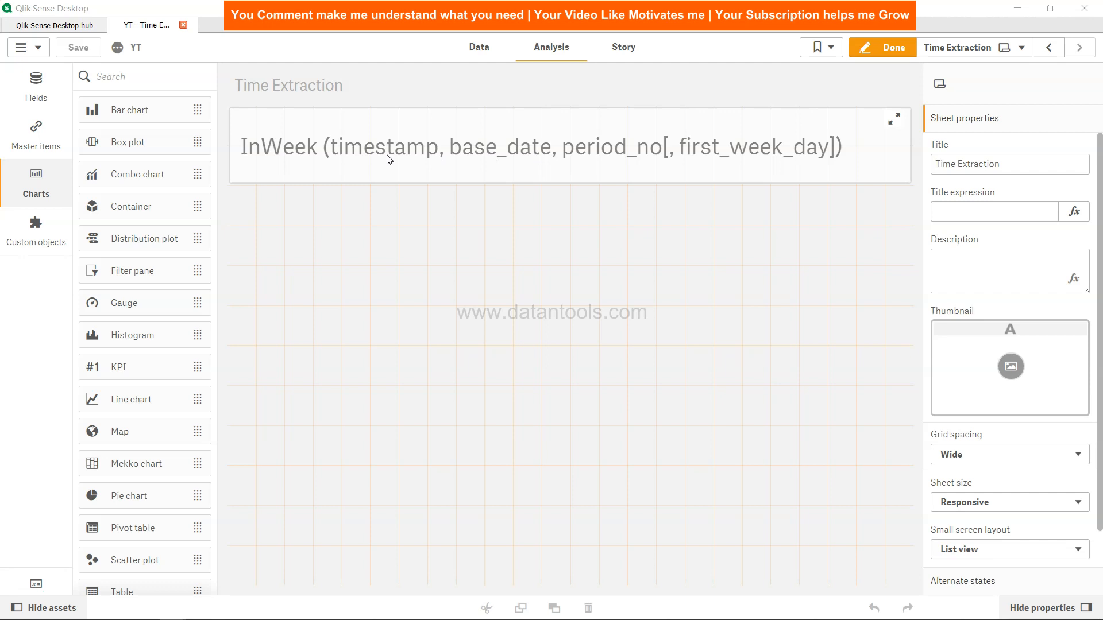
pyautogui.moveTo(614, 166)
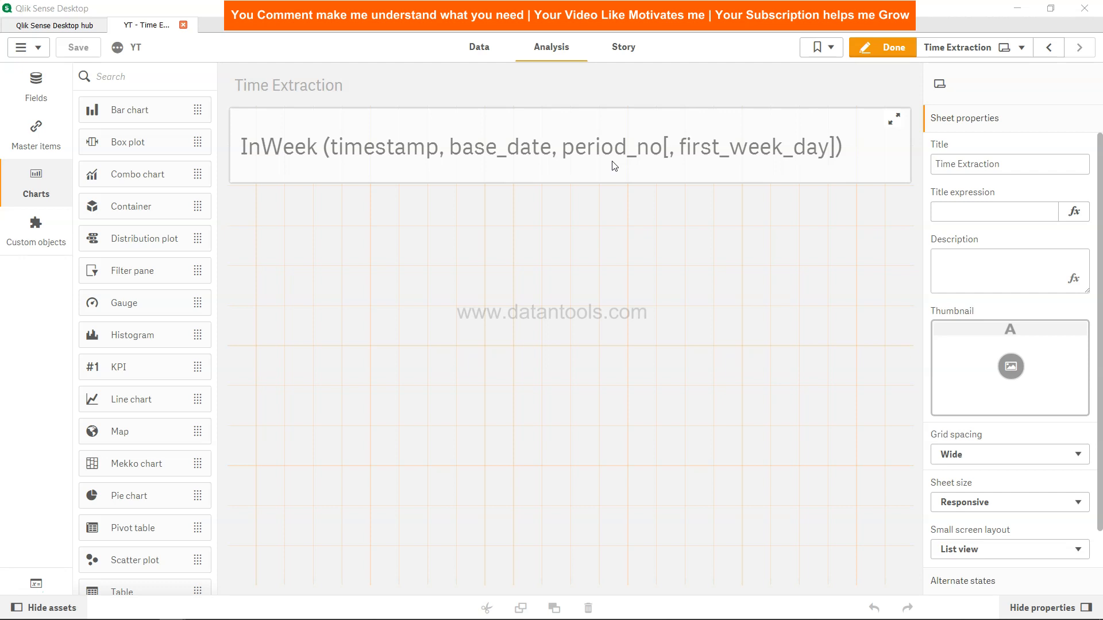
pyautogui.moveTo(504, 163)
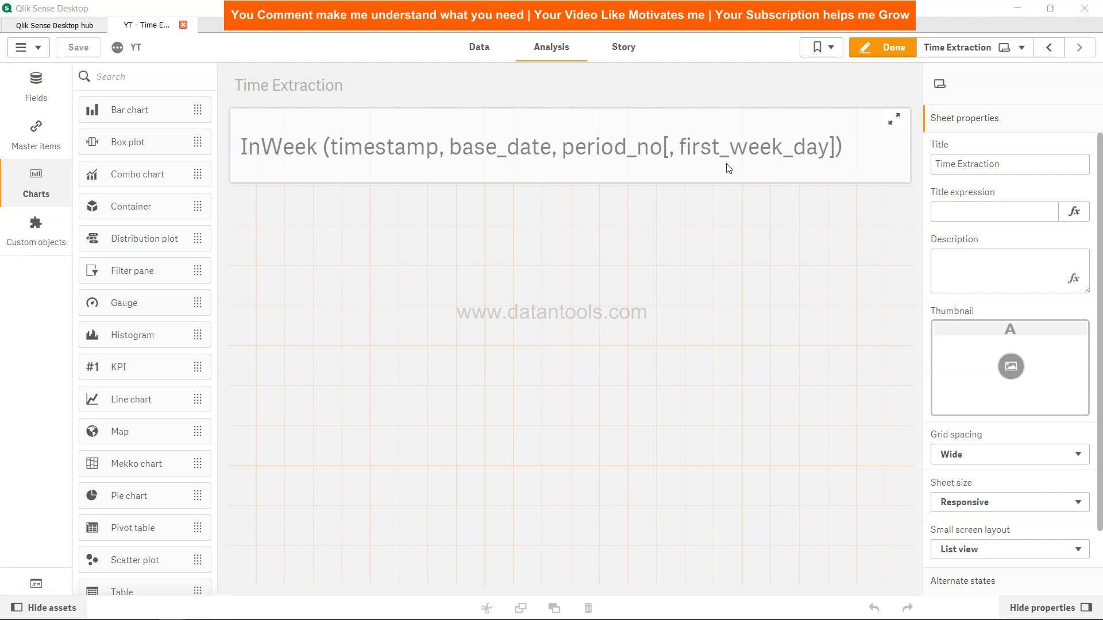
pyautogui.moveTo(772, 170)
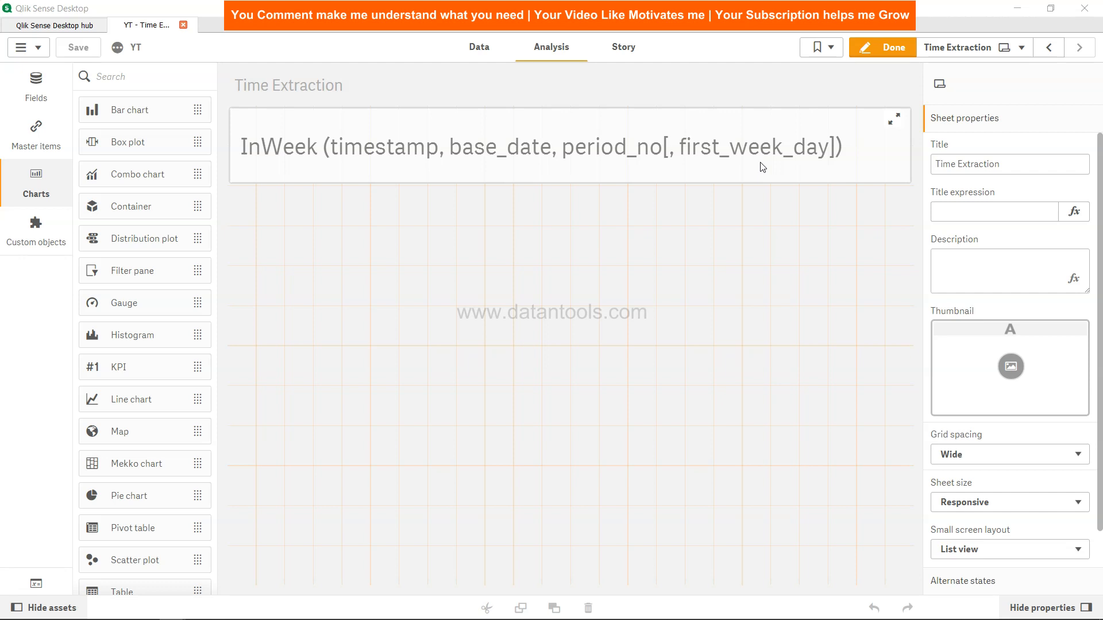
pyautogui.moveTo(731, 154)
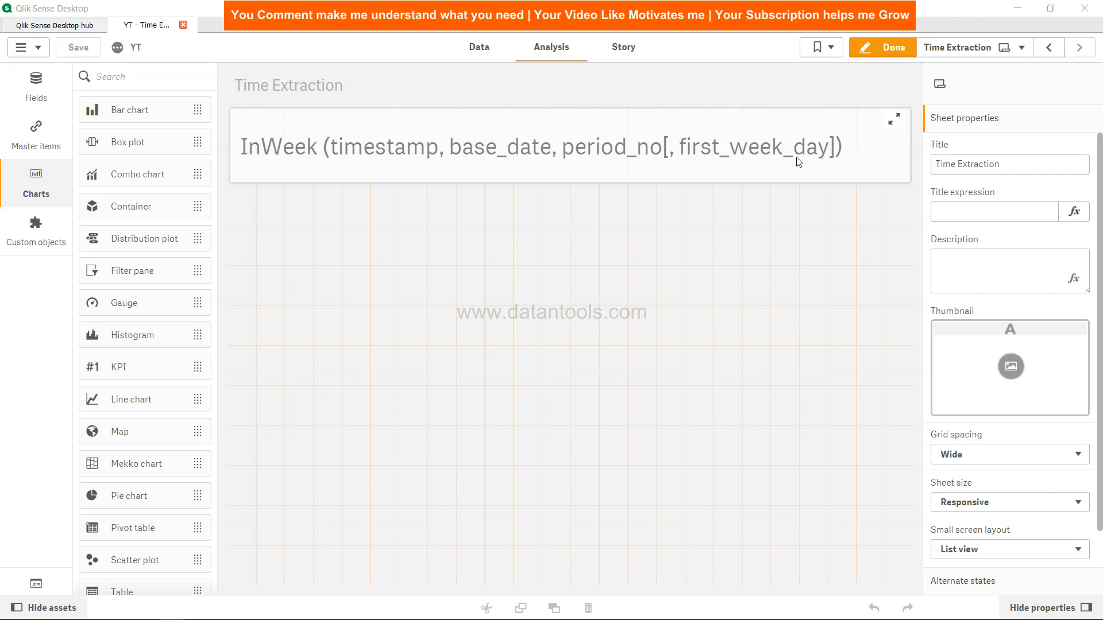
pyautogui.moveTo(631, 146)
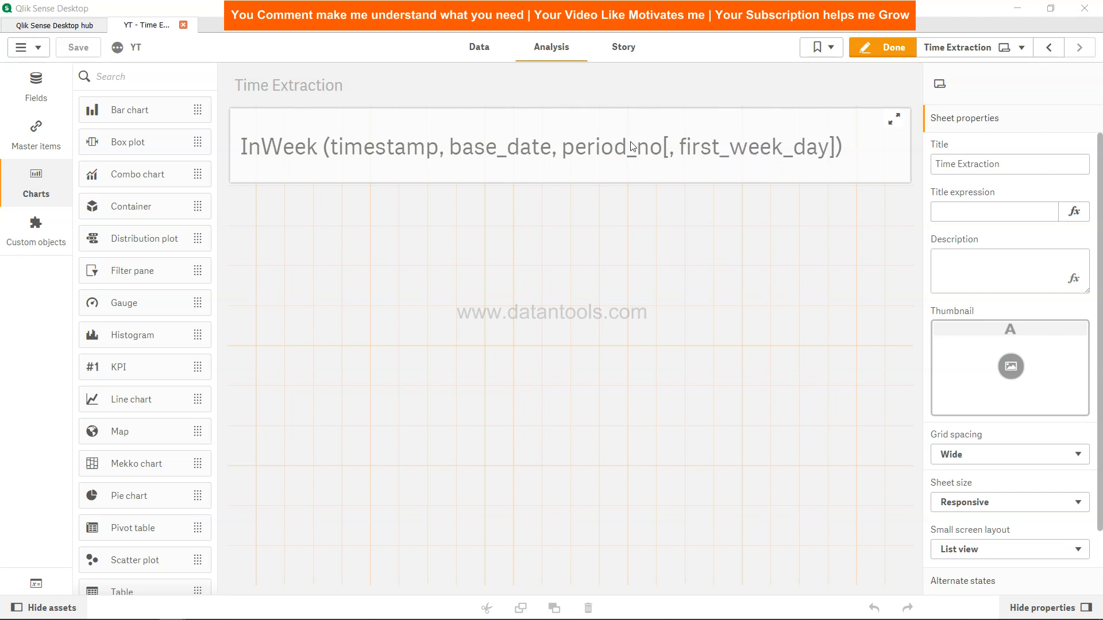
pyautogui.moveTo(480, 55)
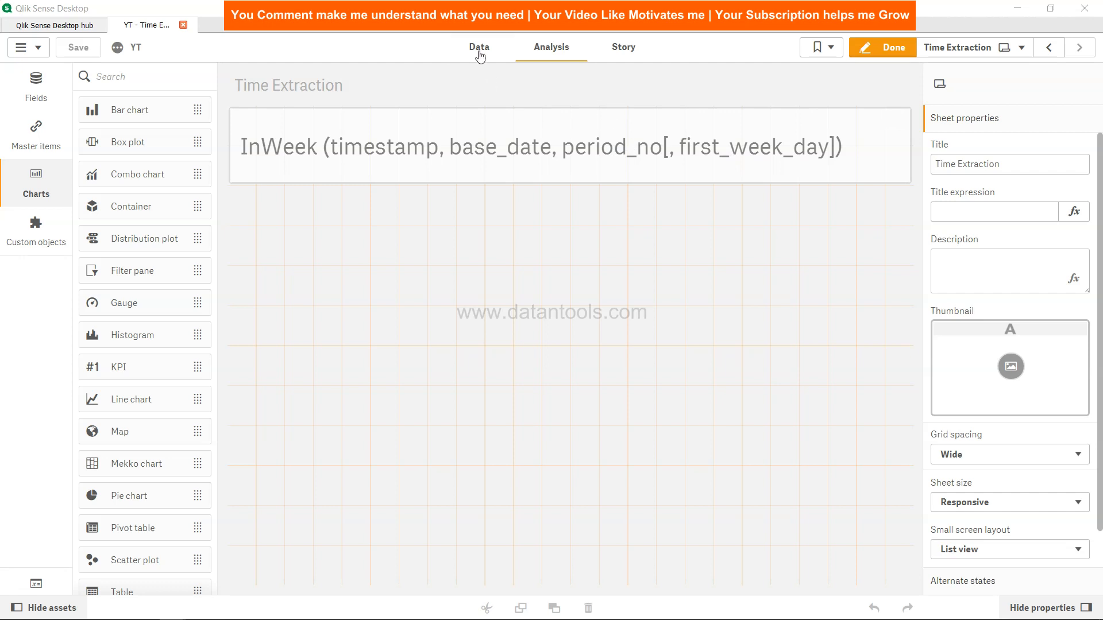
# Open the data load editor on the Date Functions script and select the TempTable inline load.
pyautogui.click(478, 47)
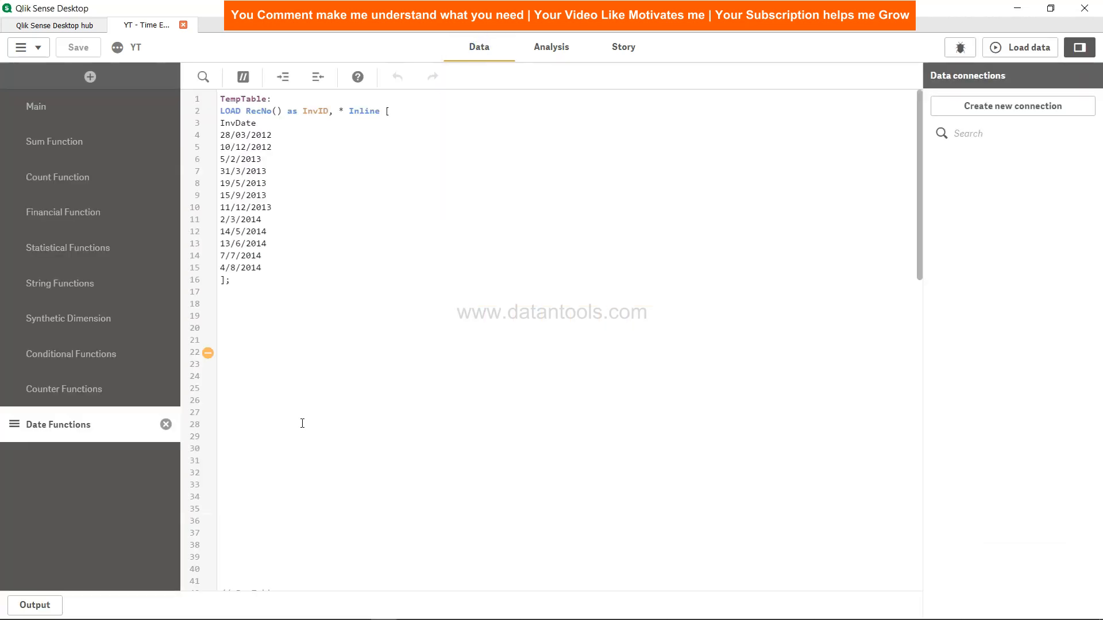
pyautogui.moveTo(219, 123); pyautogui.dragTo(231, 279)
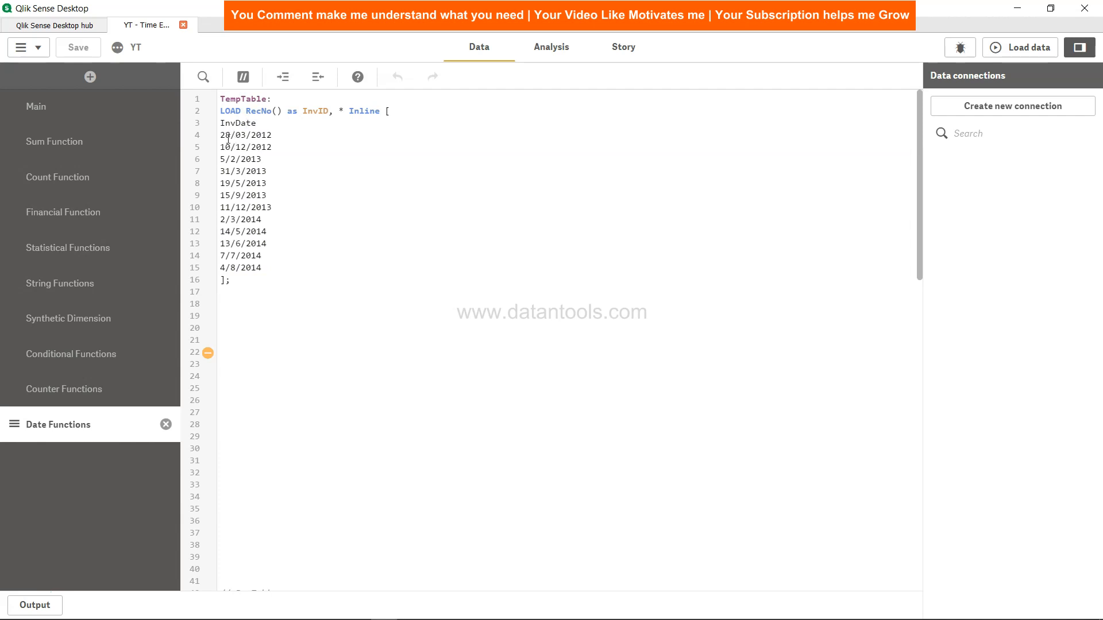
pyautogui.moveTo(222, 135); pyautogui.dragTo(259, 243)
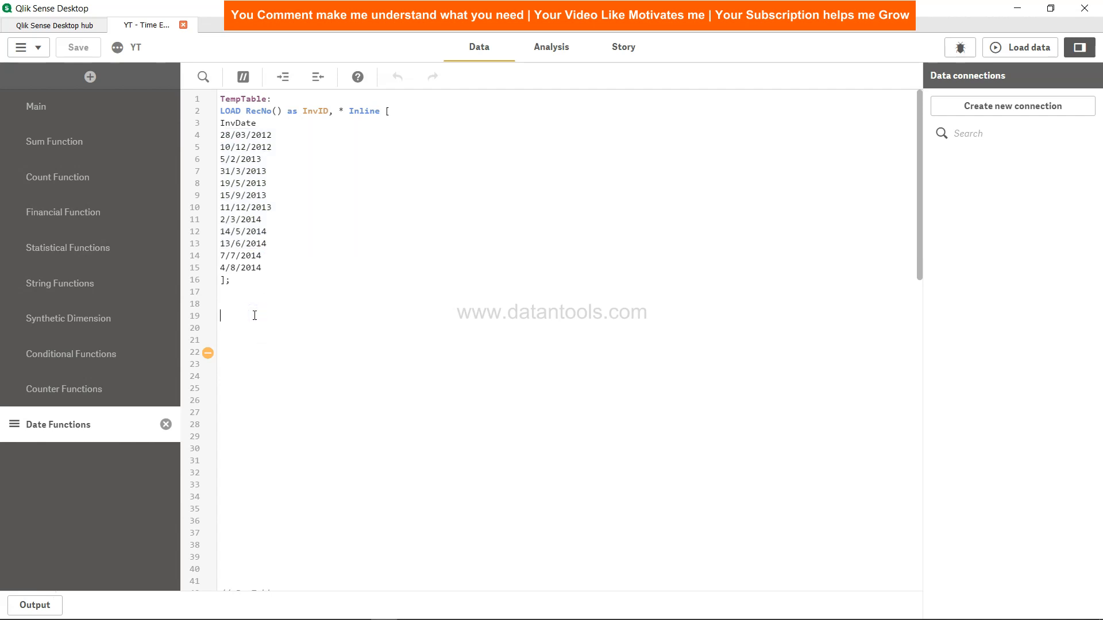
# Below TempTable, add an 'inv_date:' label and a 'Load *,InWeek(' line.
pyautogui.write('inv_date:')
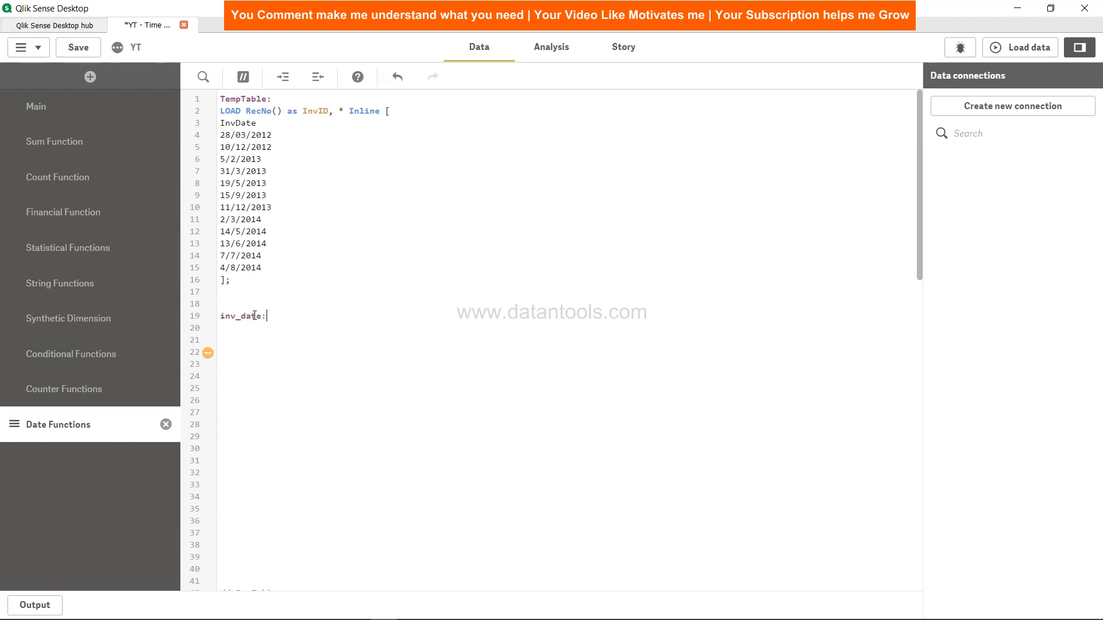
pyautogui.moveTo(243, 320)
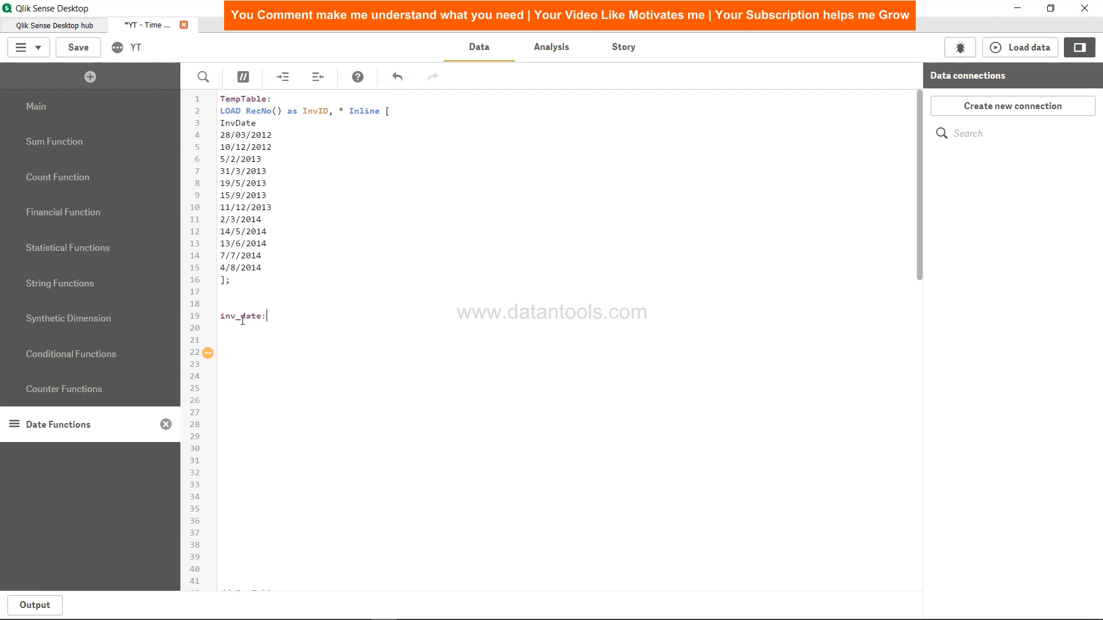
pyautogui.moveTo(276, 317)
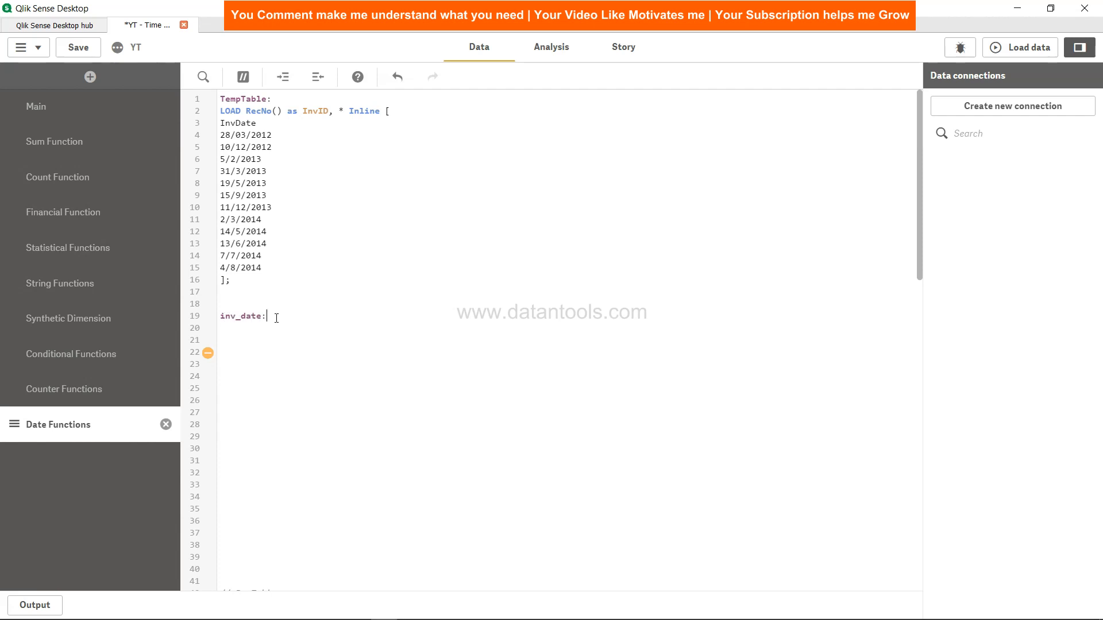
pyautogui.press('Enter')
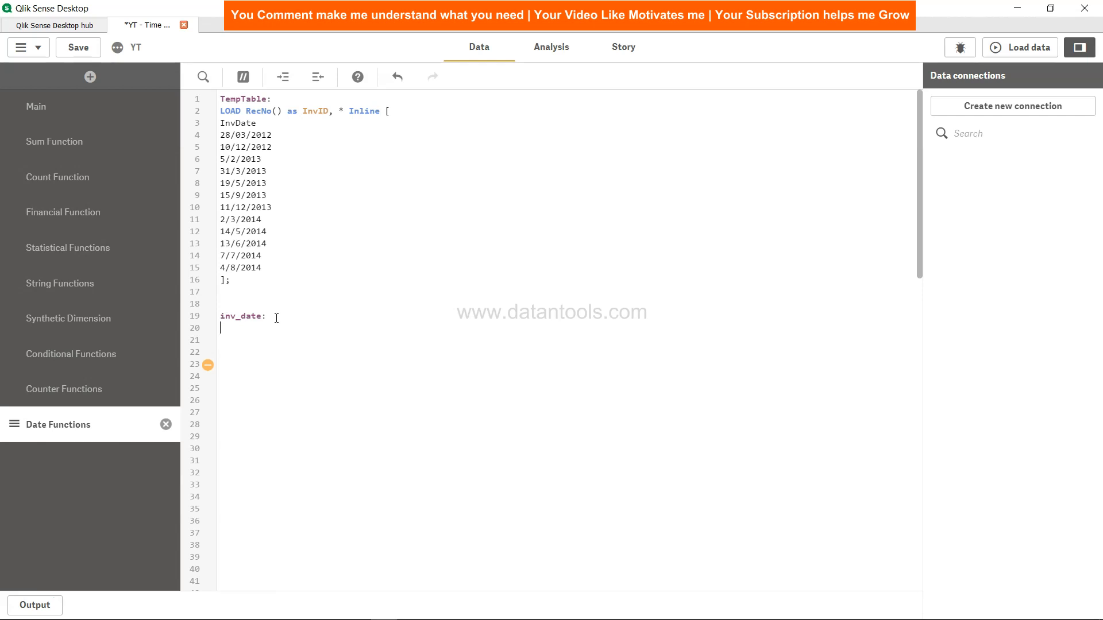
pyautogui.write('Loa')
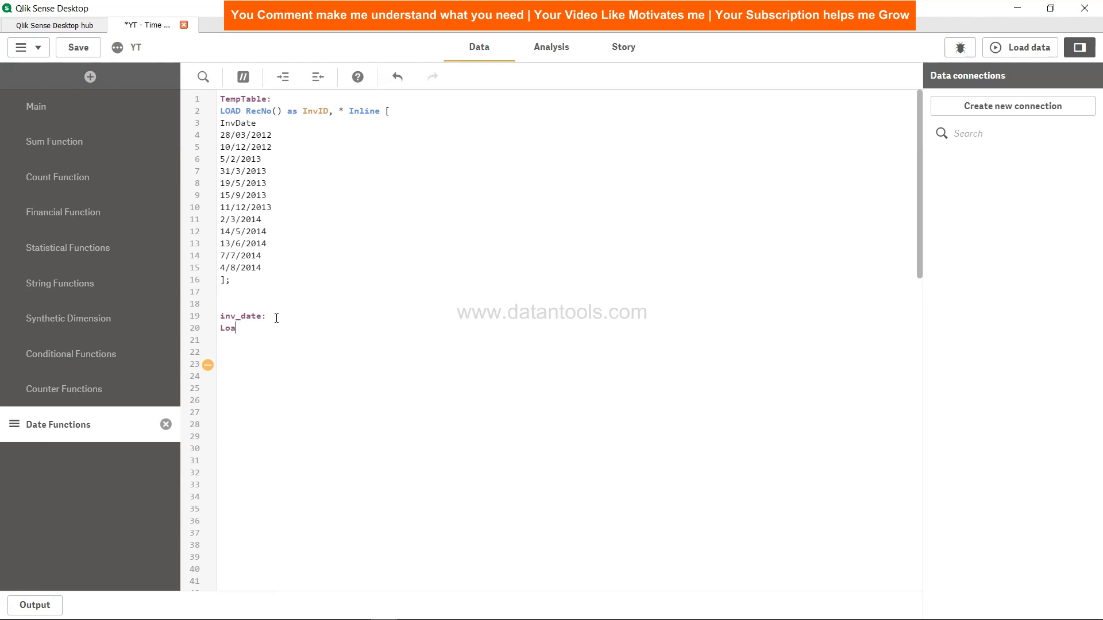
pyautogui.write('d')
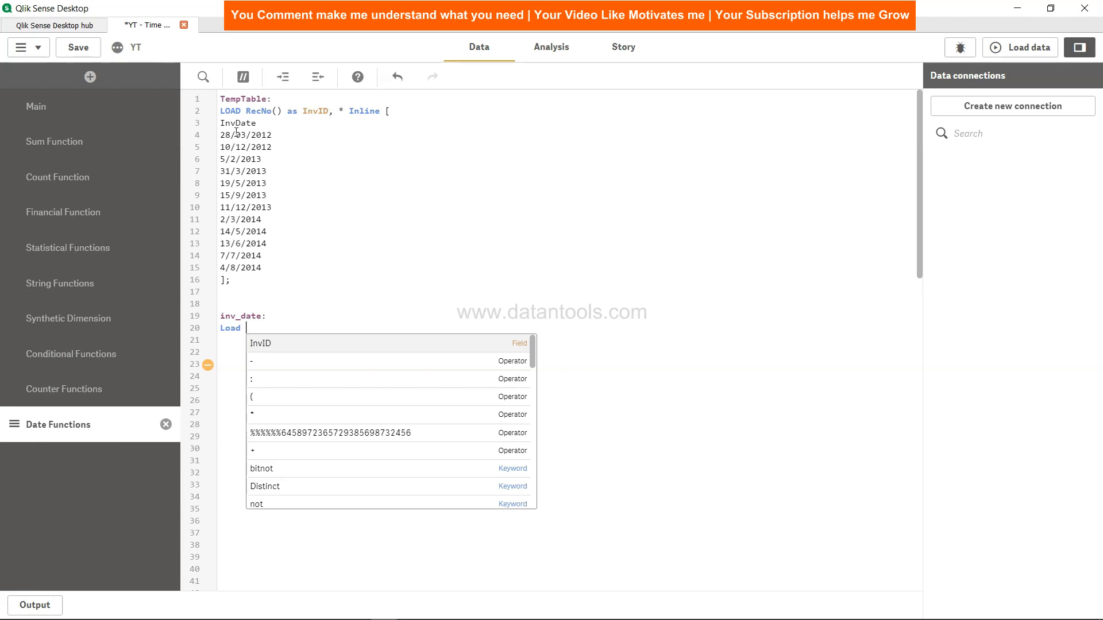
pyautogui.write('*')
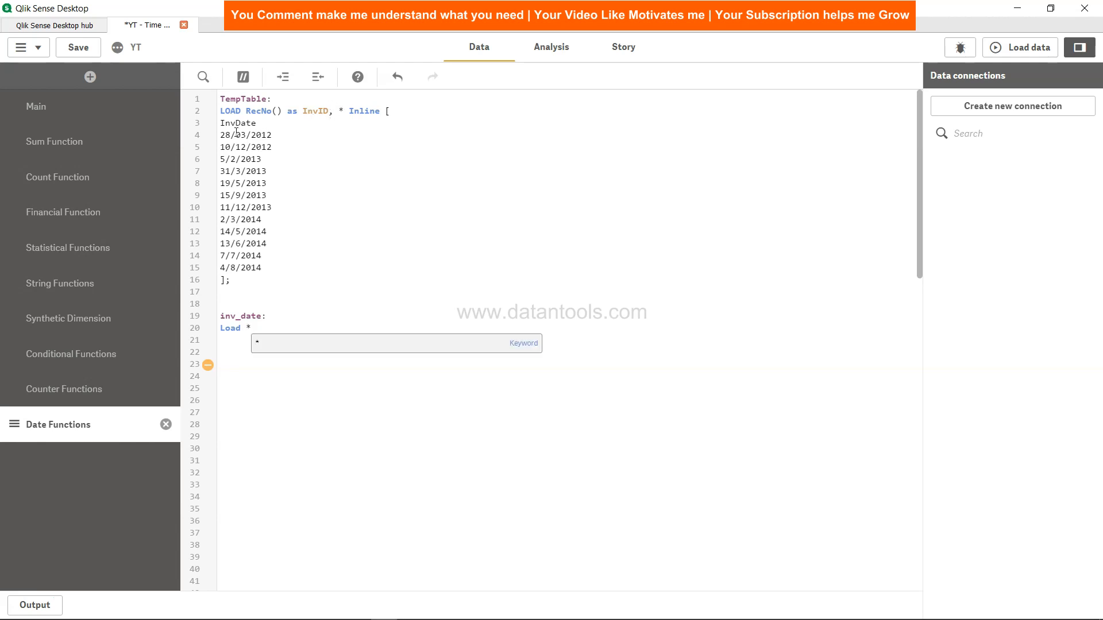
pyautogui.write(',i')
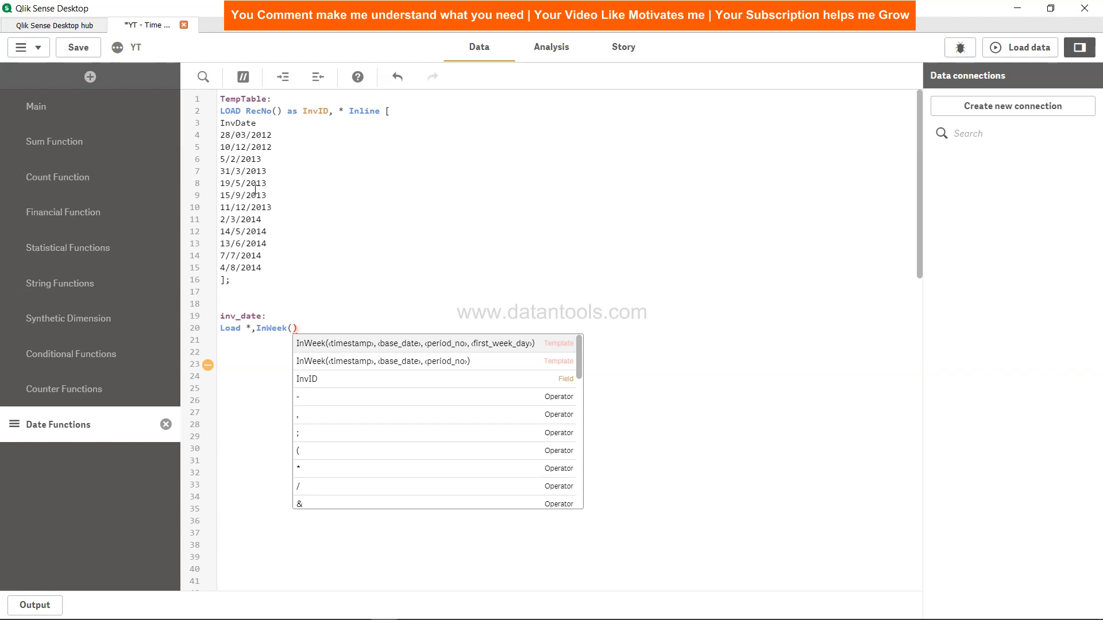
# Enter InvDate and the base date '25/03/2012' as InWeek arguments.
pyautogui.write('InvDa')
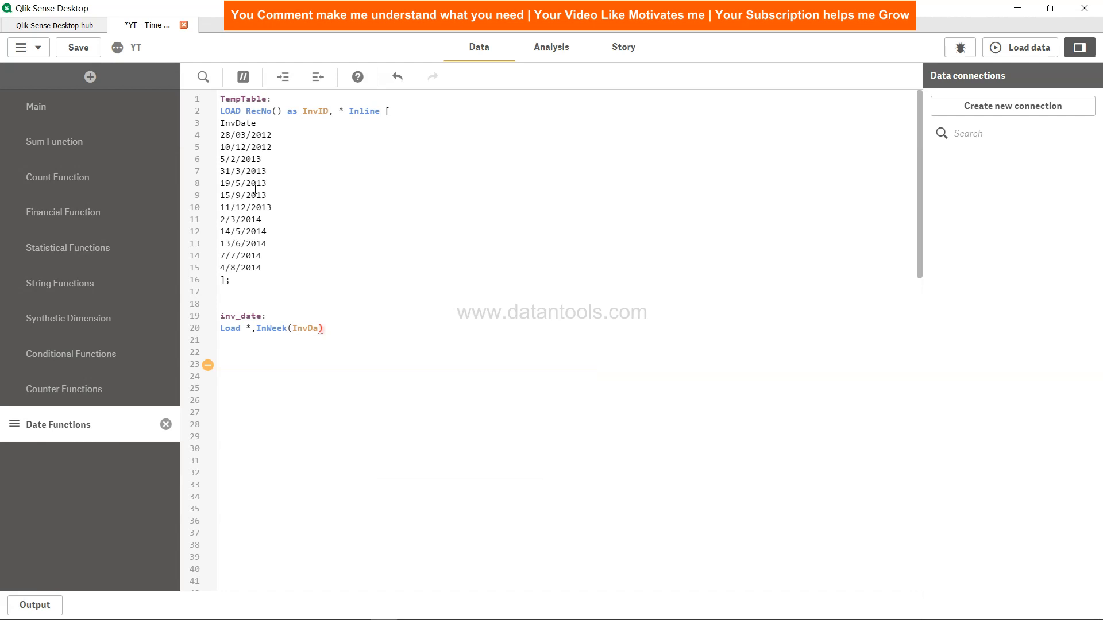
pyautogui.write("te,'")
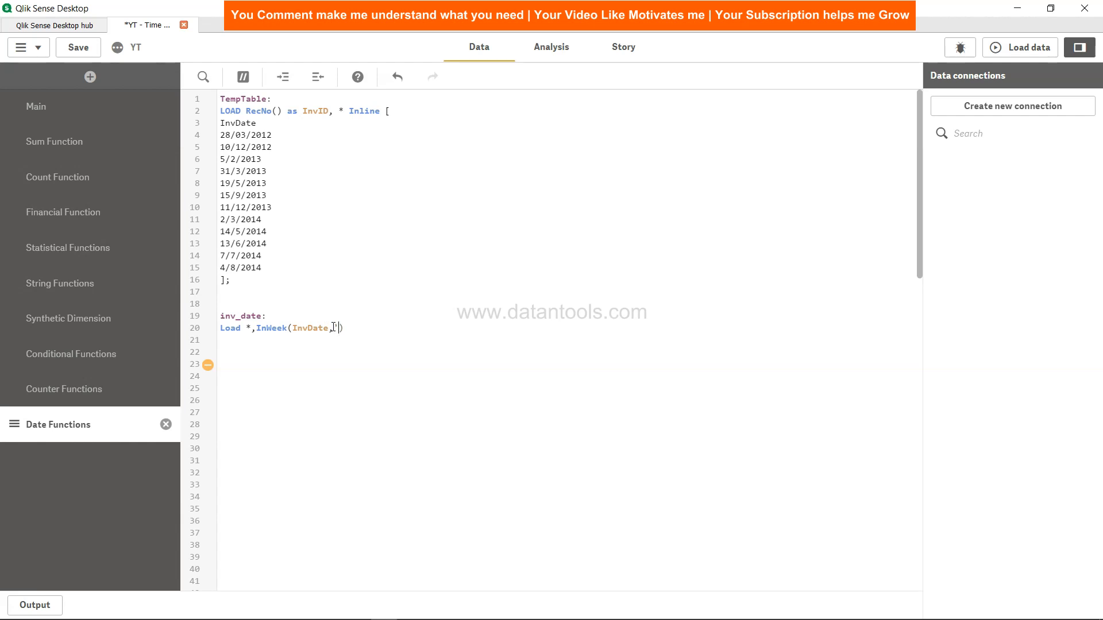
pyautogui.write('25/')
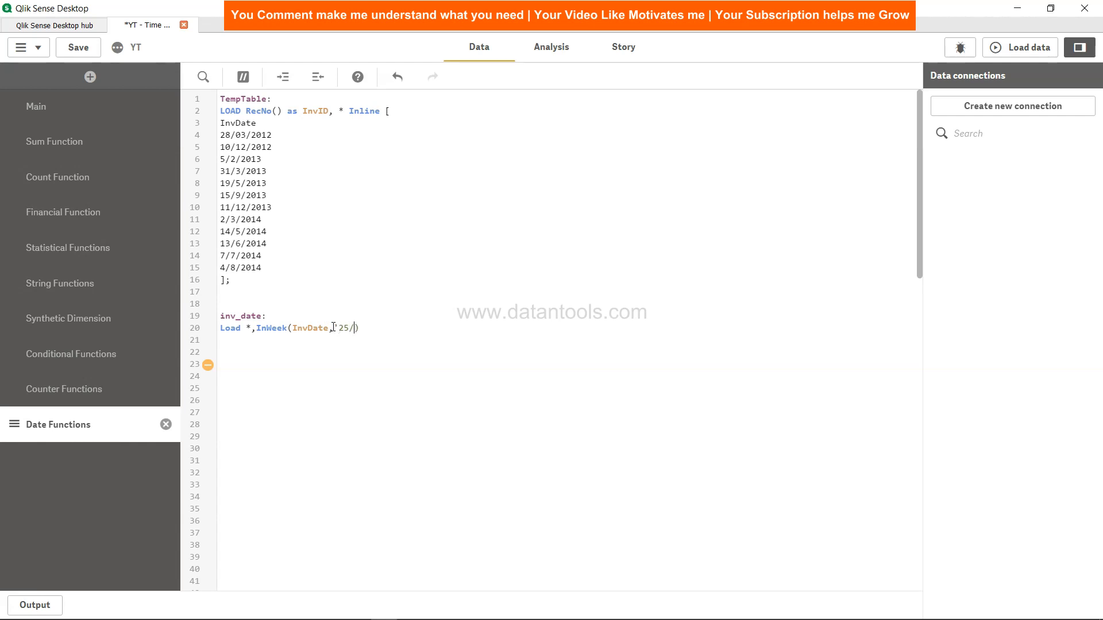
pyautogui.write('03/')
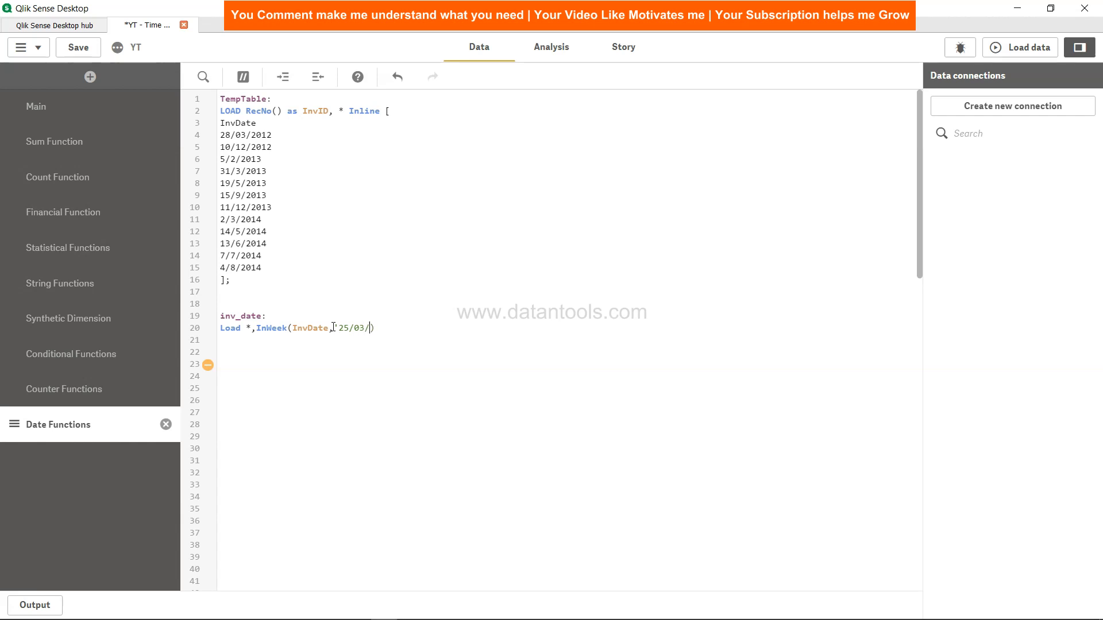
pyautogui.write("2012'")
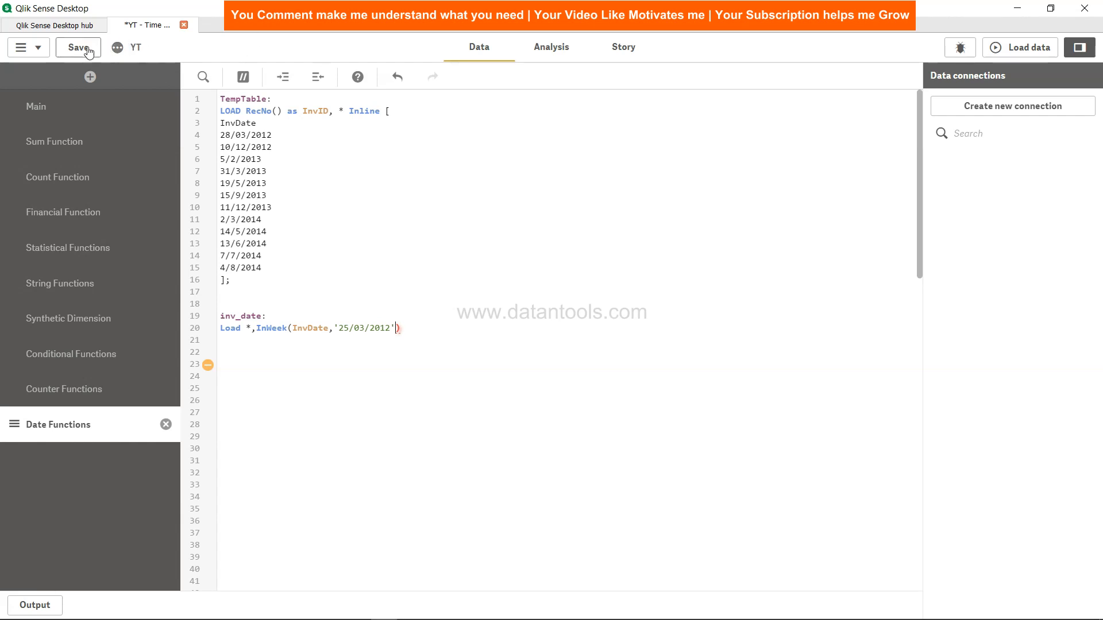
# Save the script and return to the editor to revise the InWeek date argument.
pyautogui.click(552, 47)
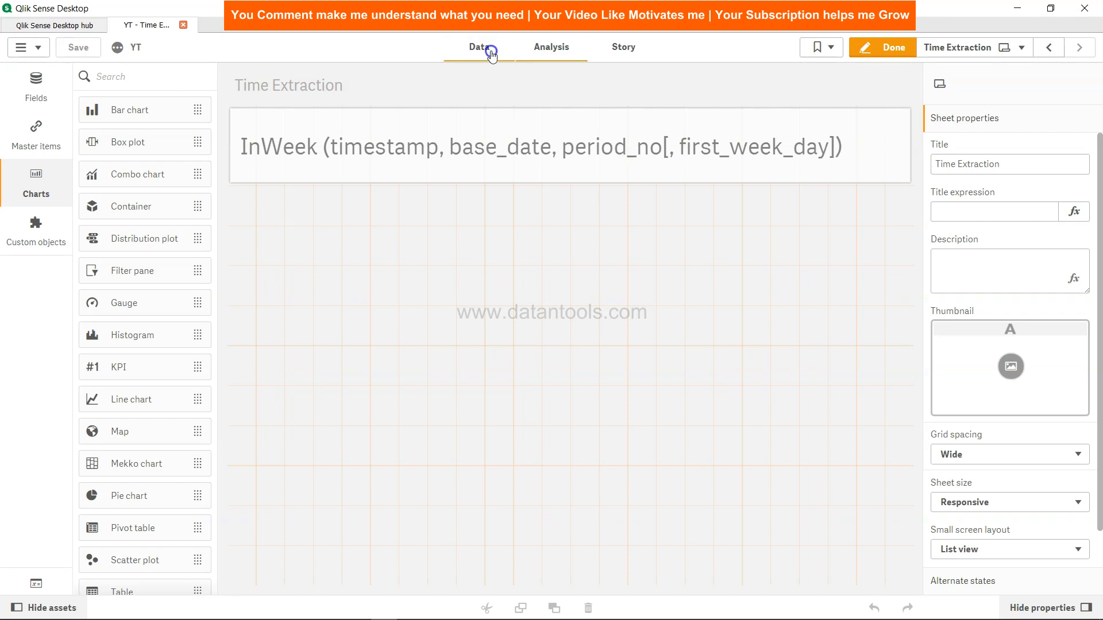
pyautogui.click(479, 47)
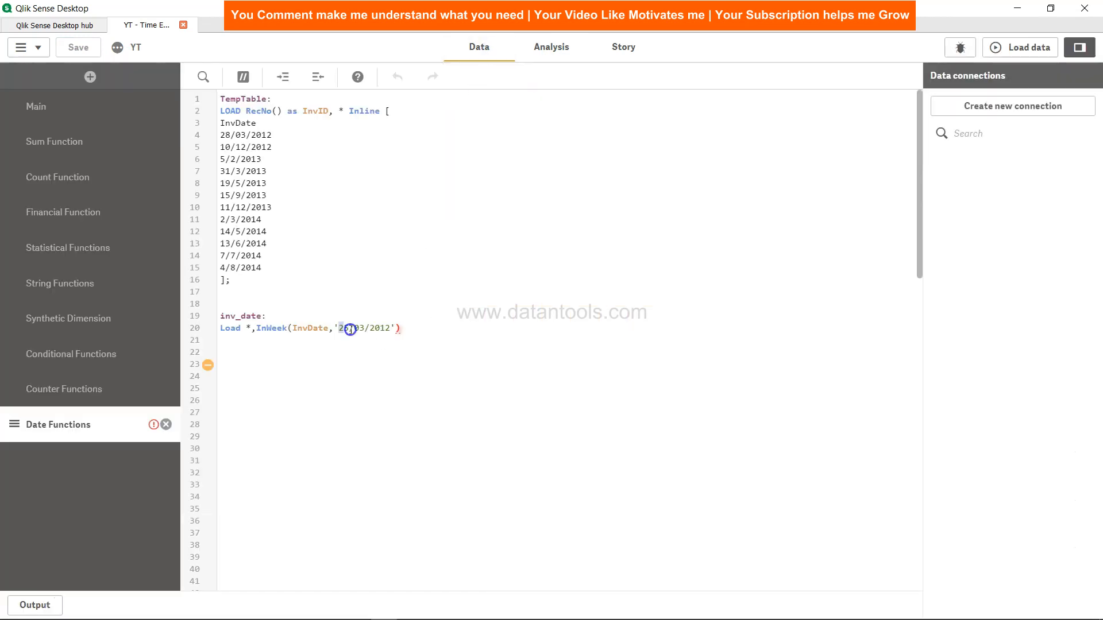
pyautogui.write('25/03/201')
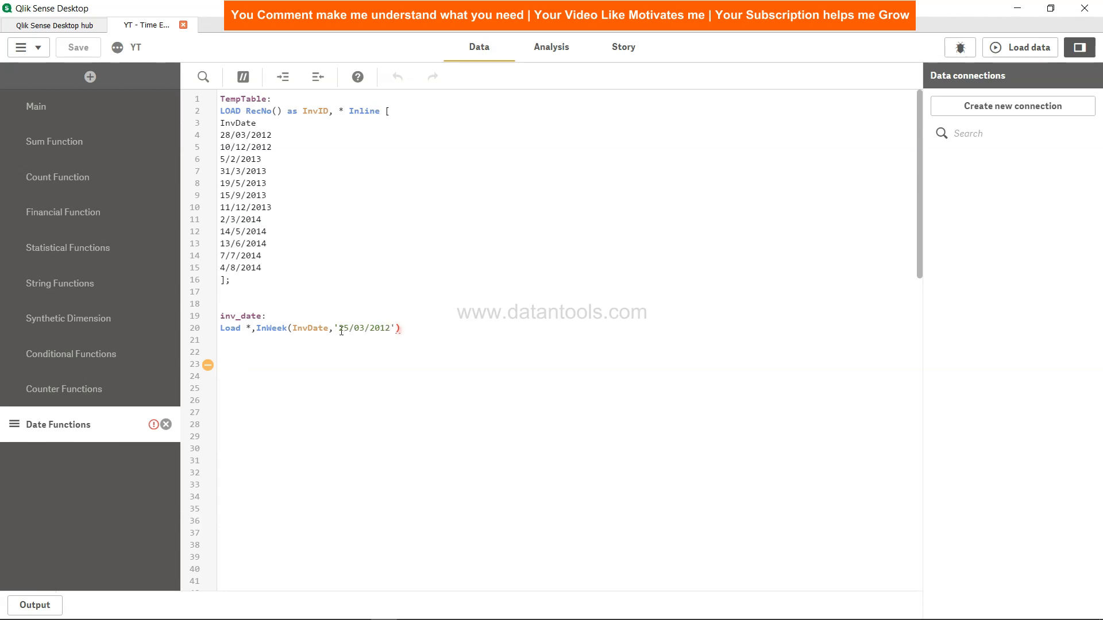
pyautogui.doubleClick(364, 329)
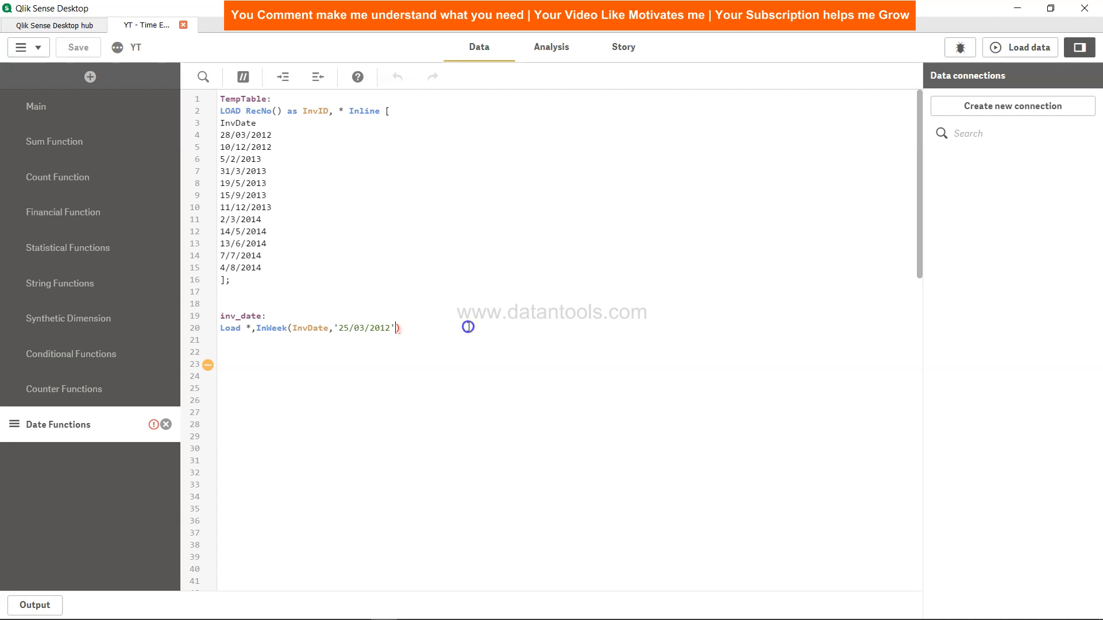
# Add period ',0', the alias 'as week_check' and 'Resident' to the inv_date line.
pyautogui.write('as')
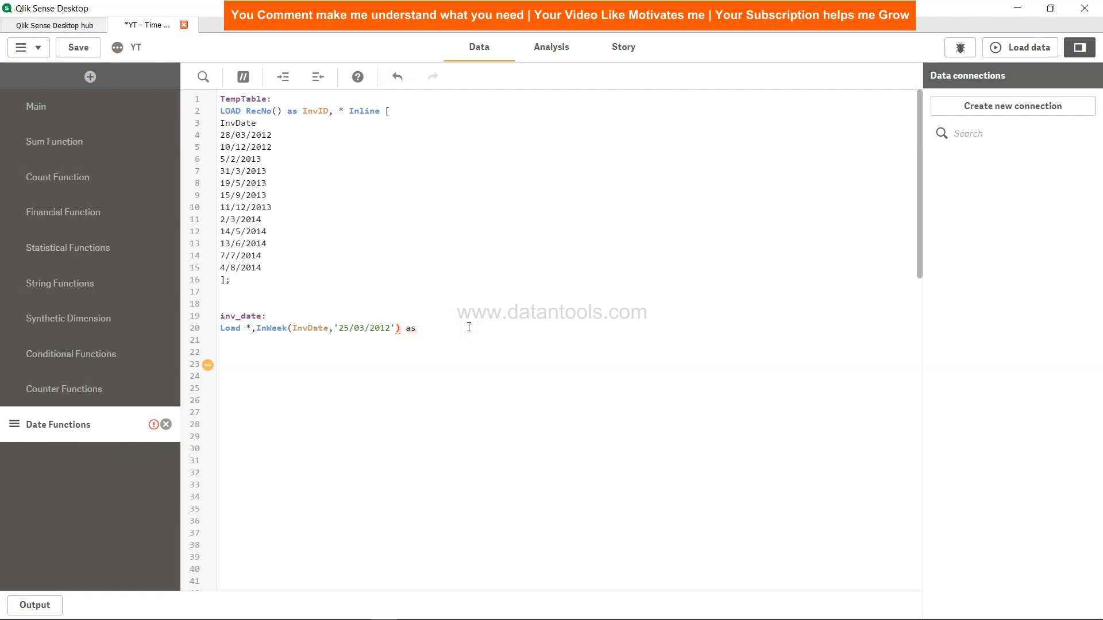
pyautogui.write('week')
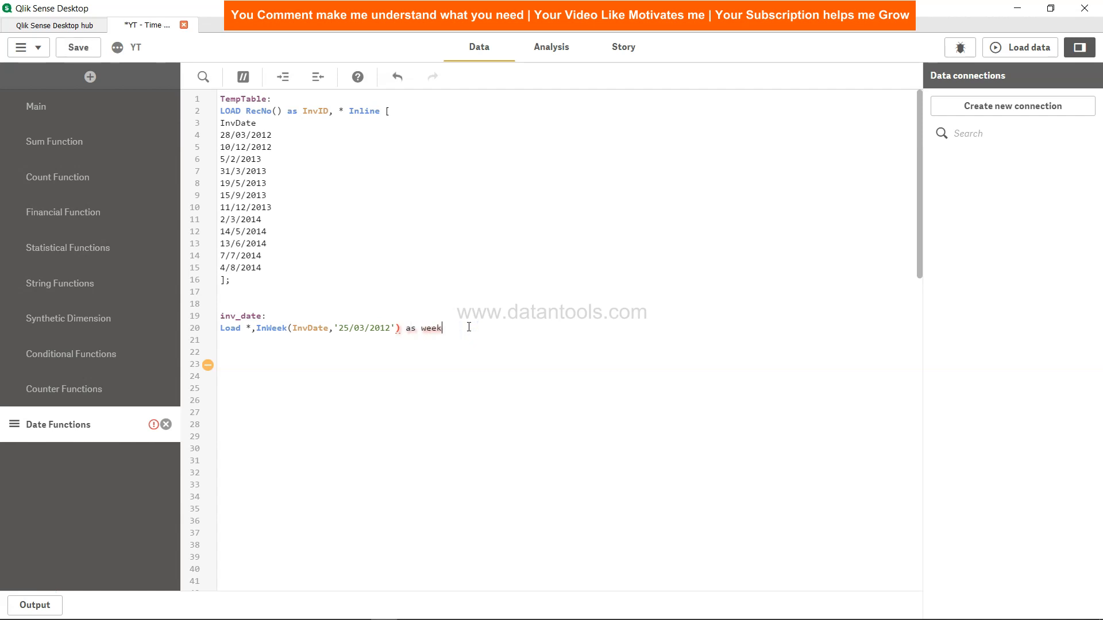
pyautogui.write('_check')
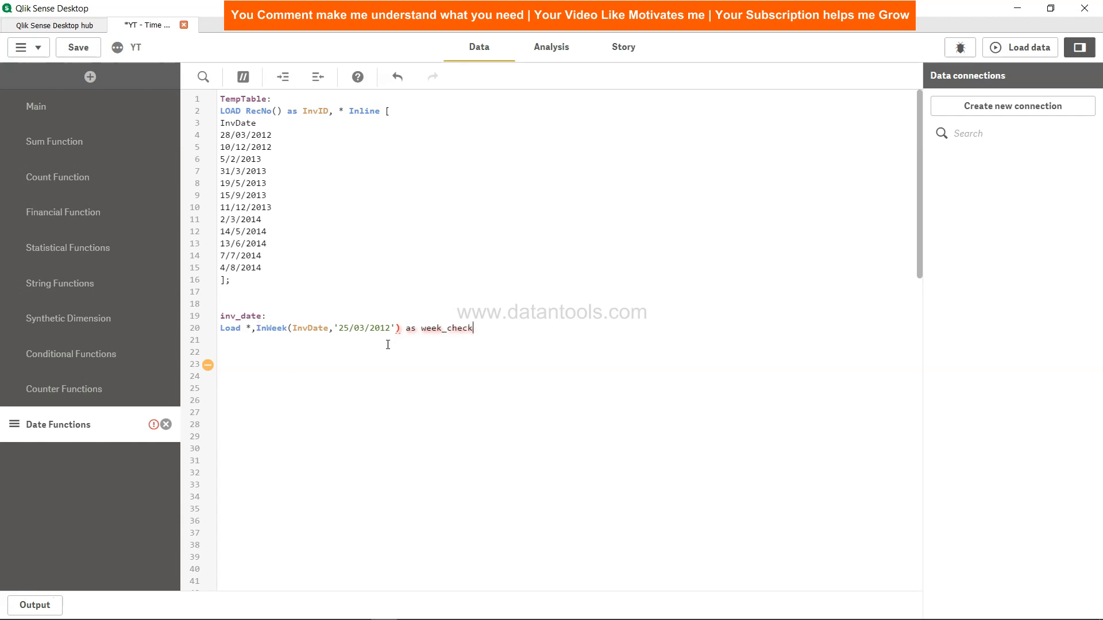
pyautogui.moveTo(494, 331)
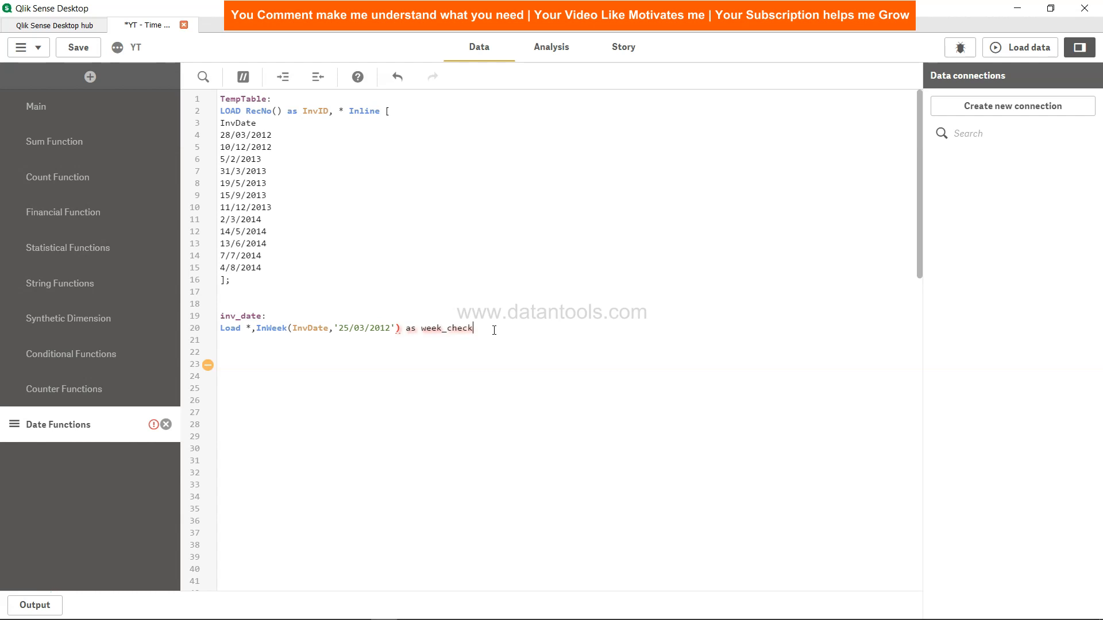
pyautogui.write('Resident')
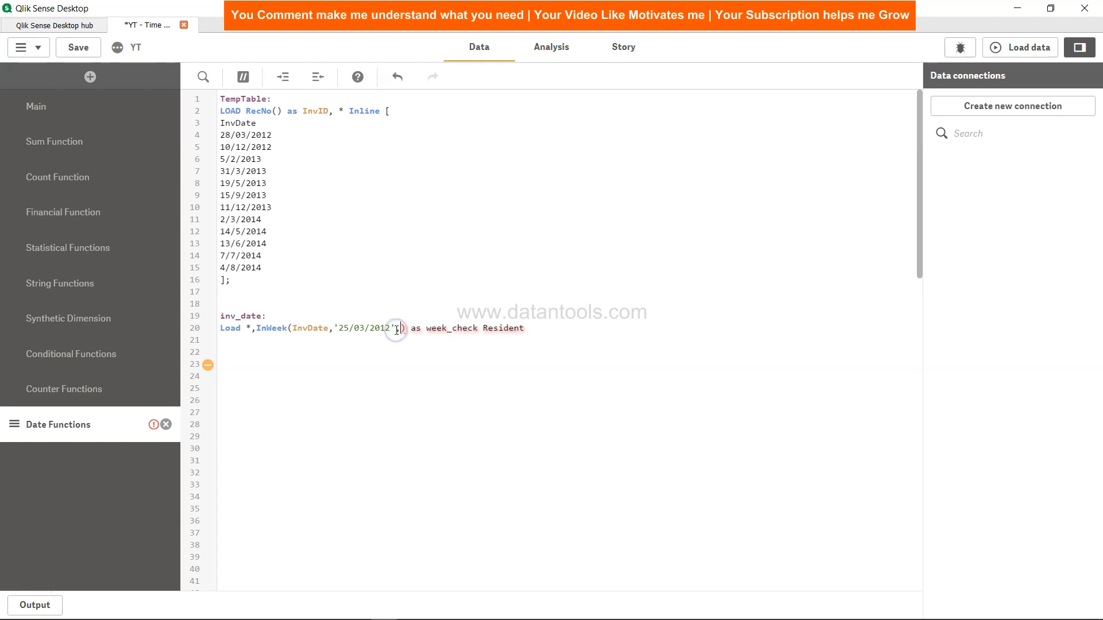
pyautogui.write(',0')
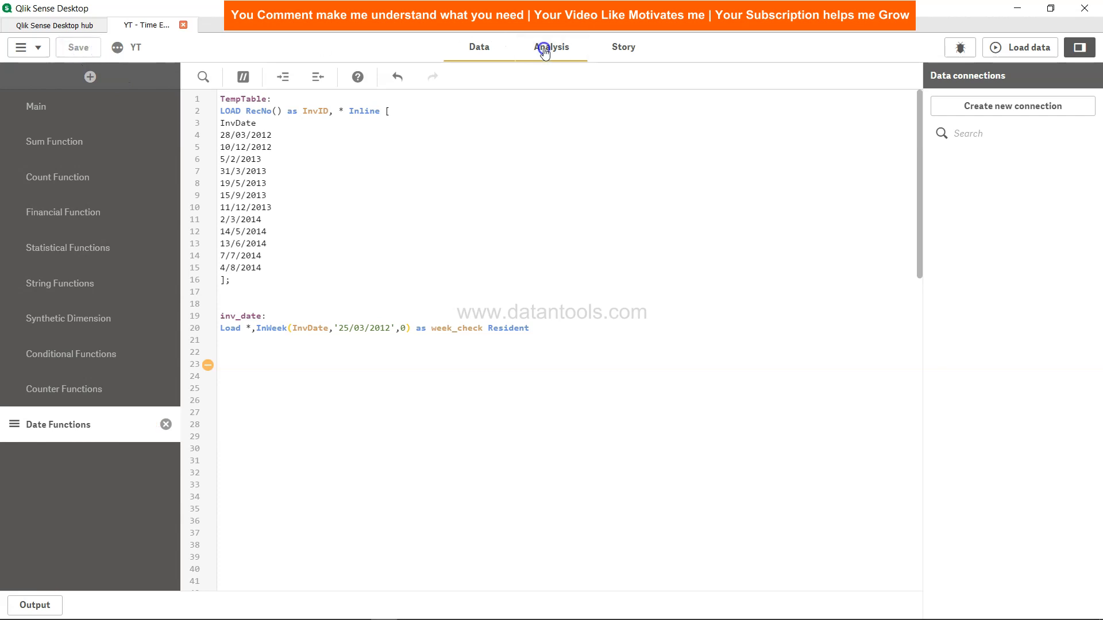
pyautogui.click(551, 47)
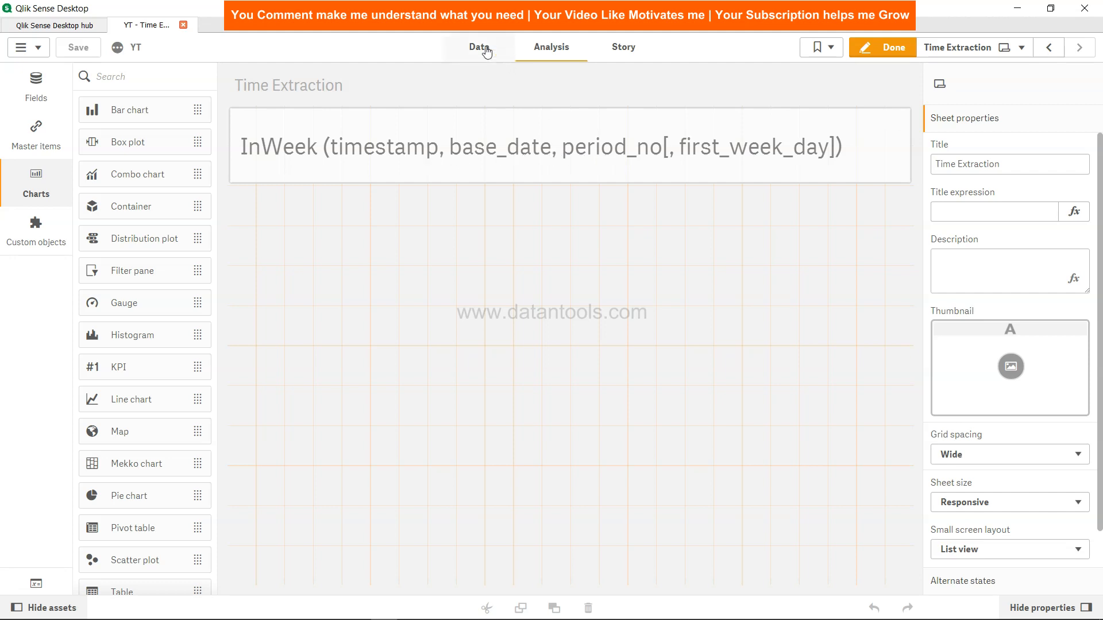
pyautogui.click(479, 47)
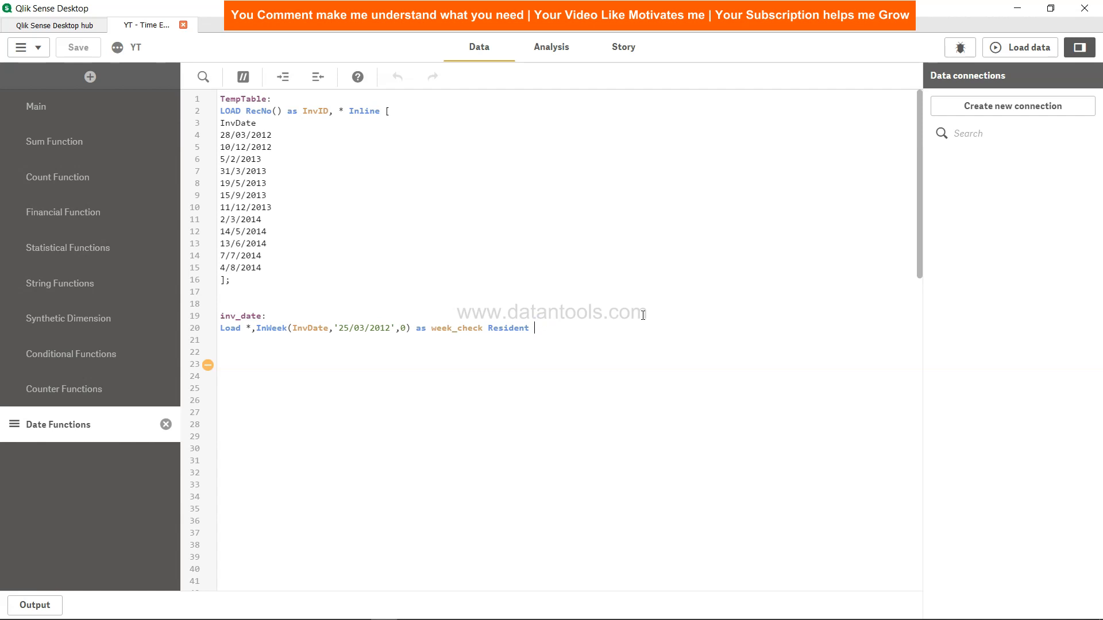
# Load inv_date Resident TempTable, add 'drop table TempTable', then save and reload the data.
pyautogui.write('TempTable;')
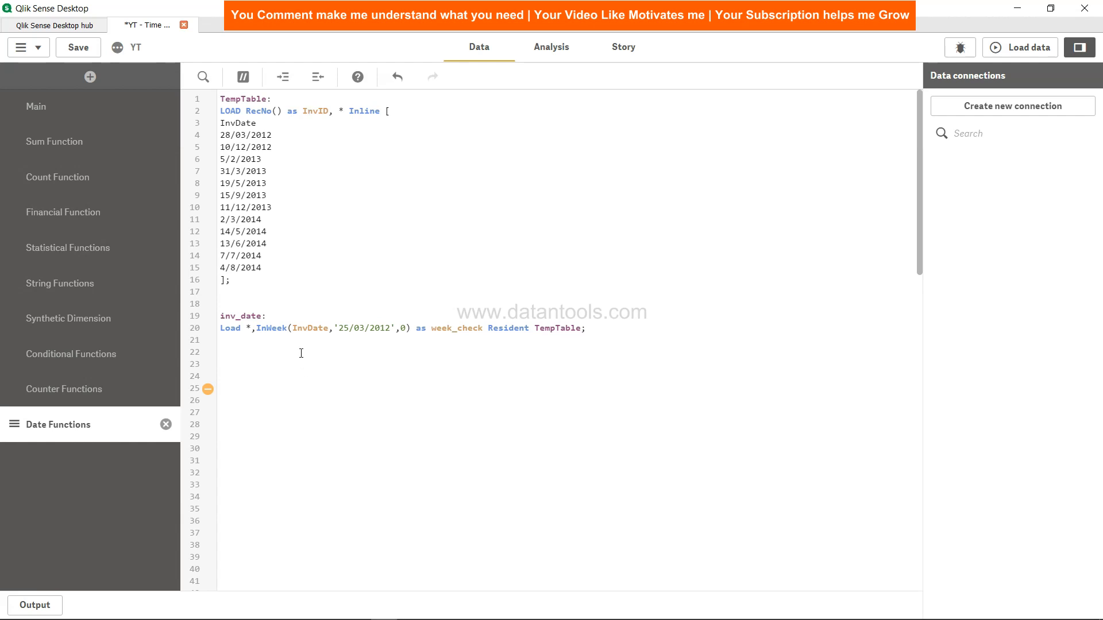
pyautogui.write('drop table TempTable;')
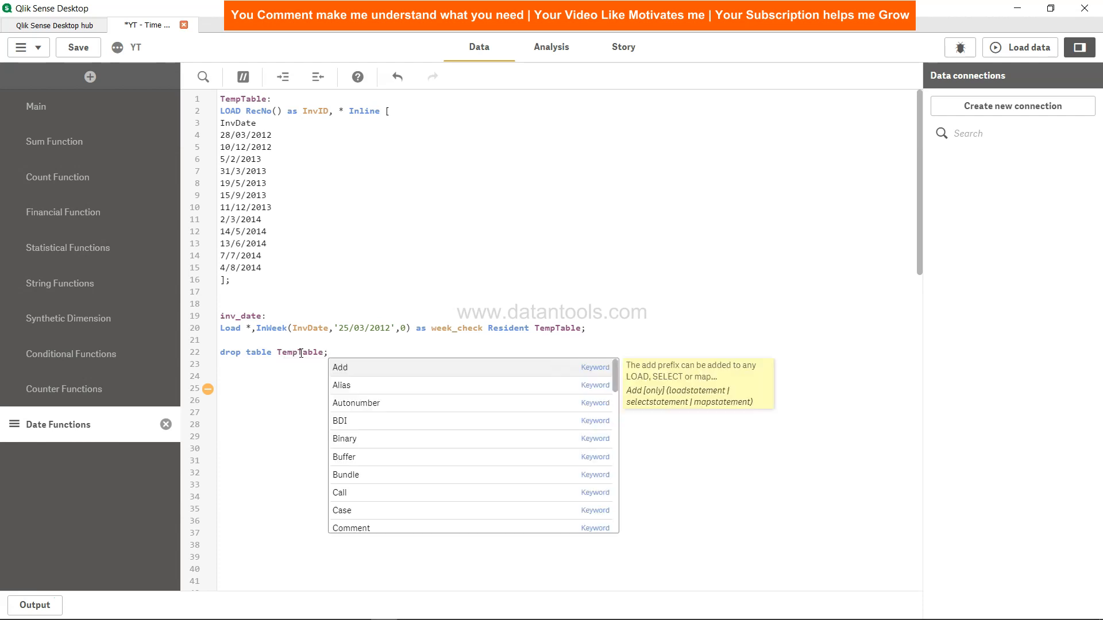
pyautogui.click(77, 47)
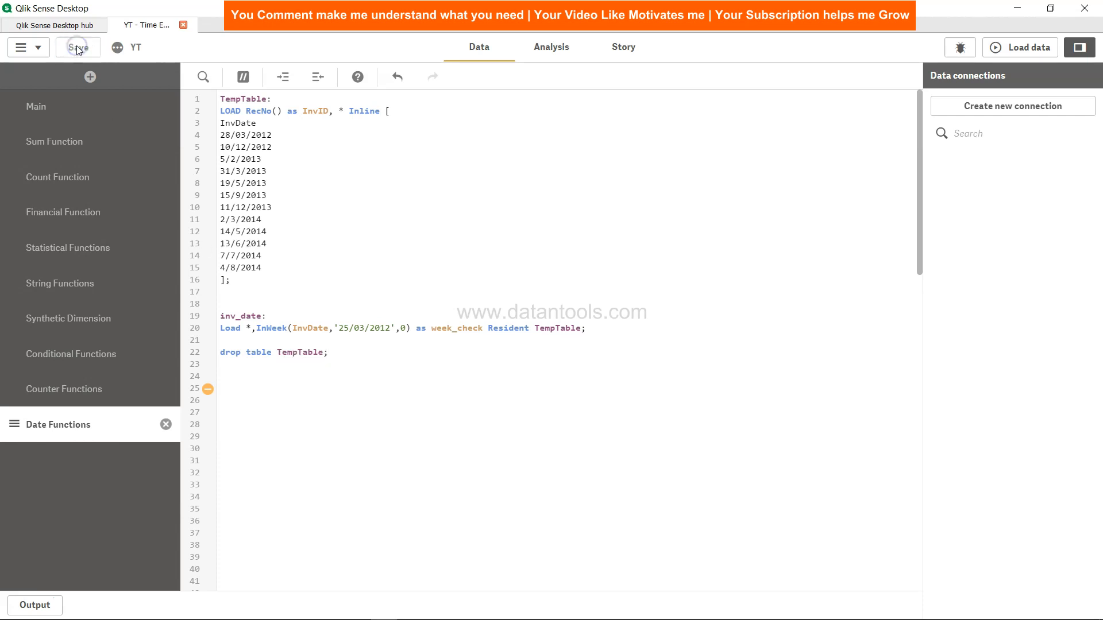
pyautogui.click(74, 47)
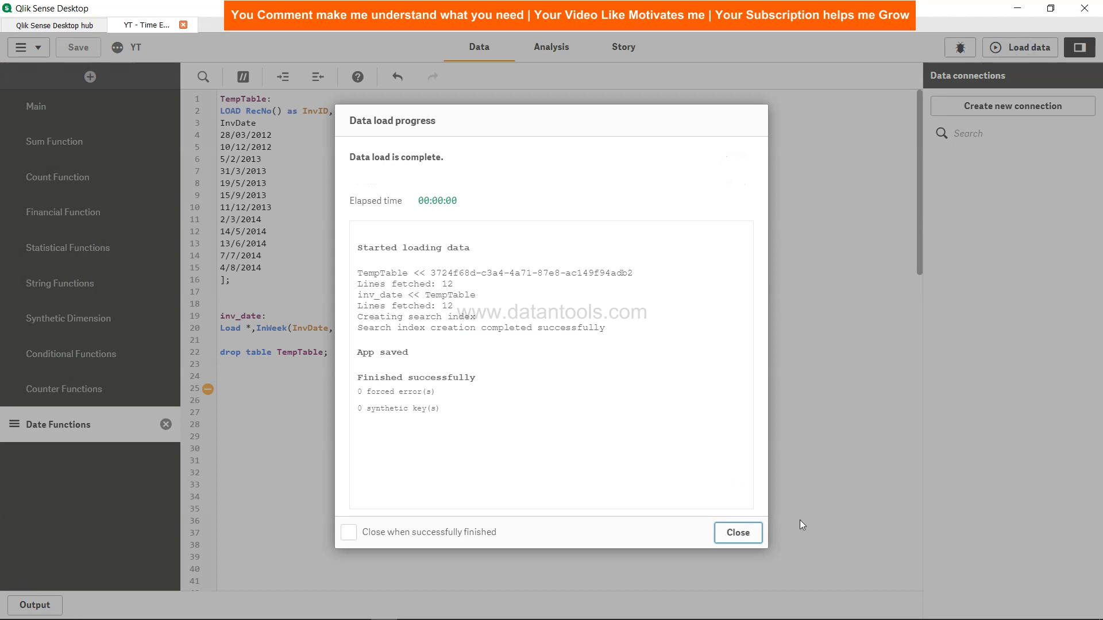
pyautogui.click(738, 533)
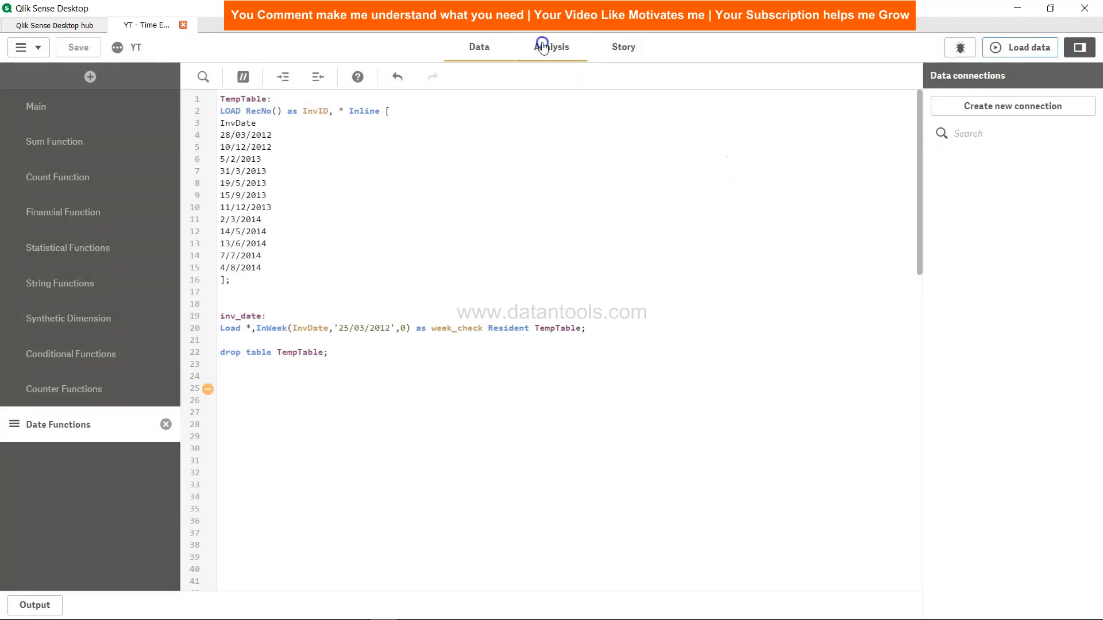
# On the Time Extraction sheet, add an InvDate table column and list fields for another.
pyautogui.click(552, 47)
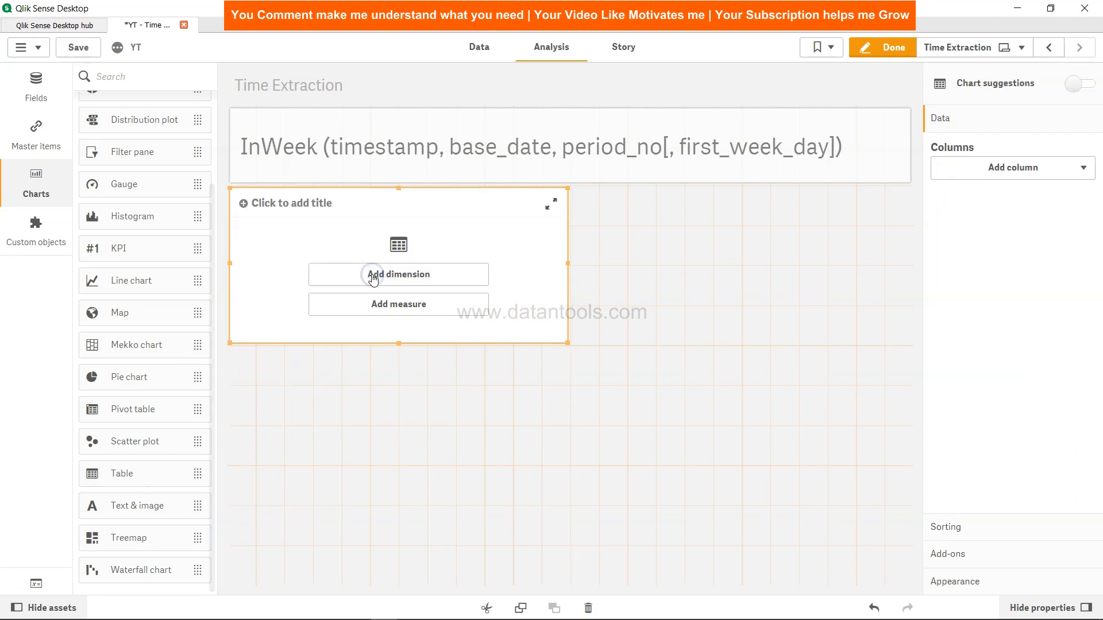
pyautogui.click(398, 275)
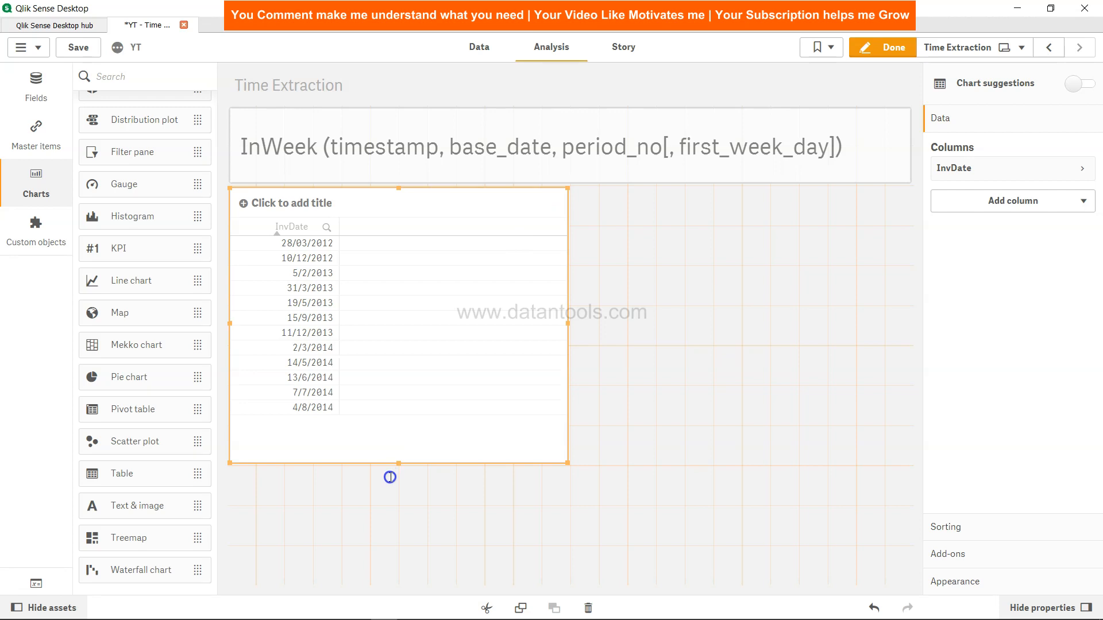
pyautogui.click(1011, 200)
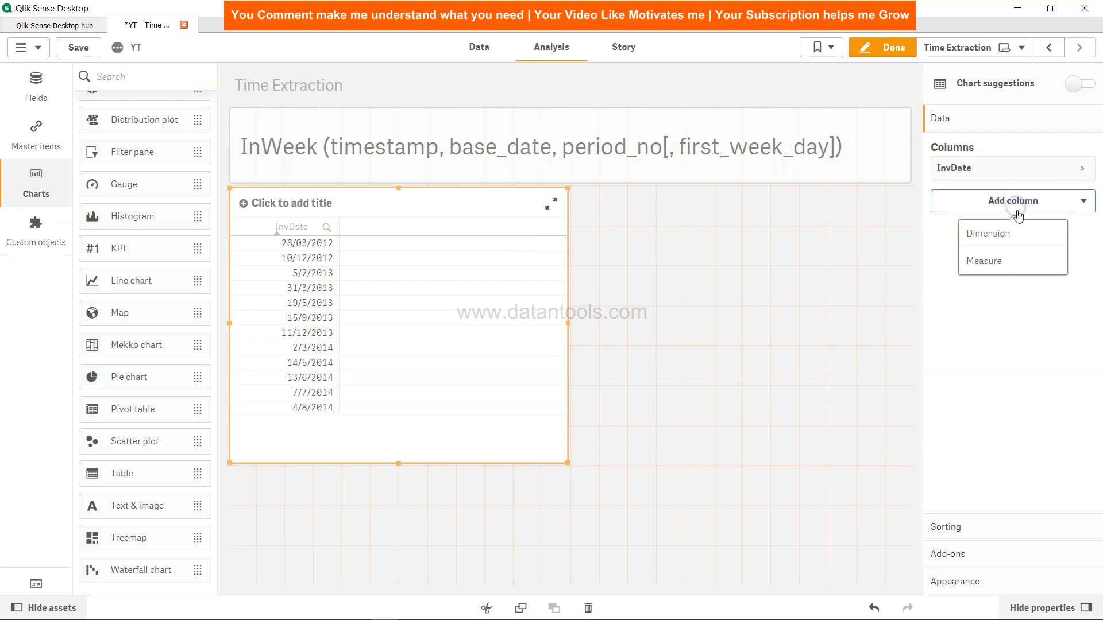
pyautogui.click(987, 234)
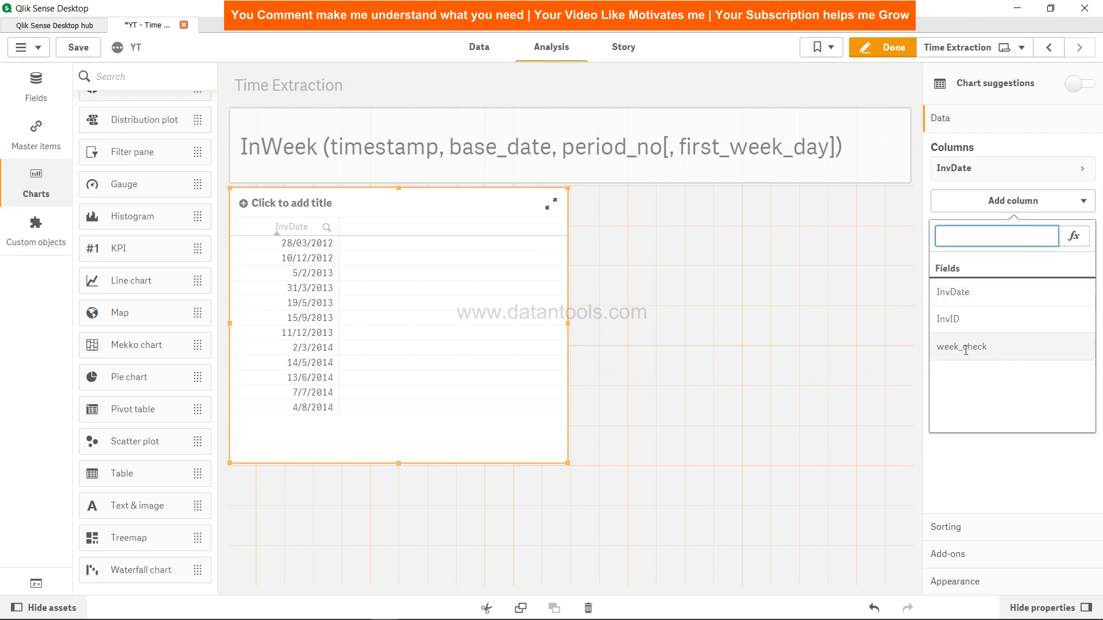
pyautogui.moveTo(961, 347)
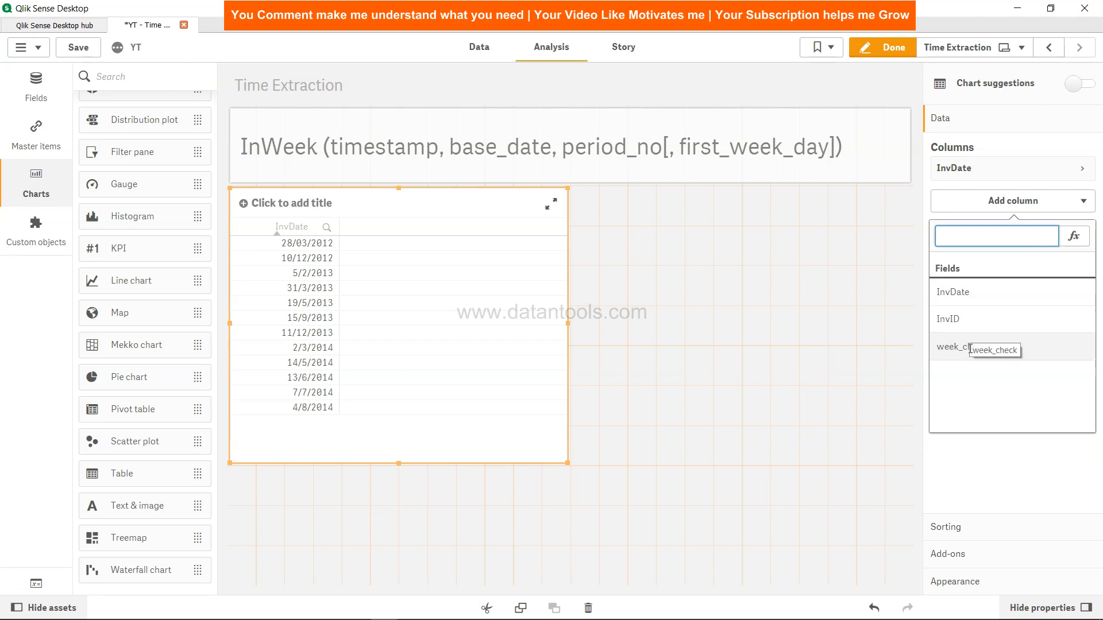
# Add the week_check column to the table and reopen the load script.
pyautogui.click(951, 347)
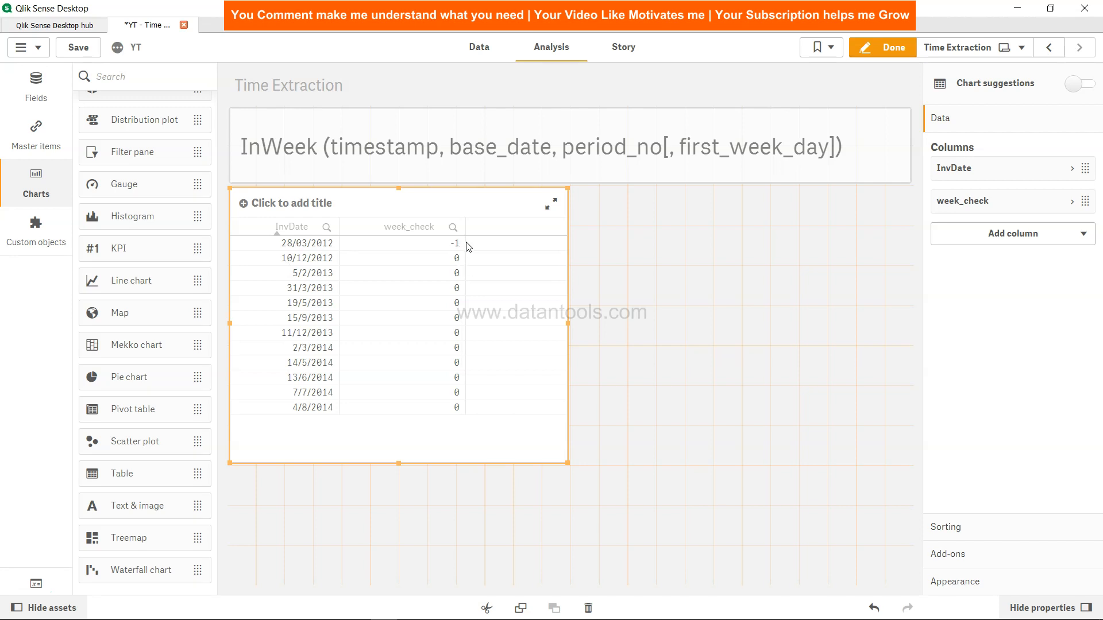
pyautogui.moveTo(357, 393)
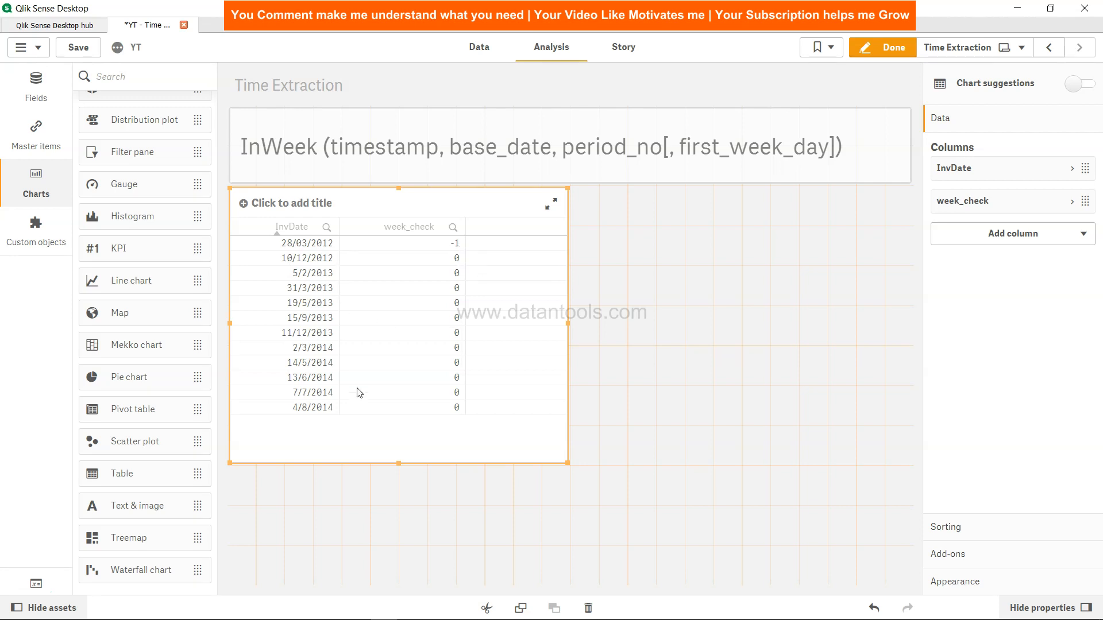
pyautogui.moveTo(452, 256)
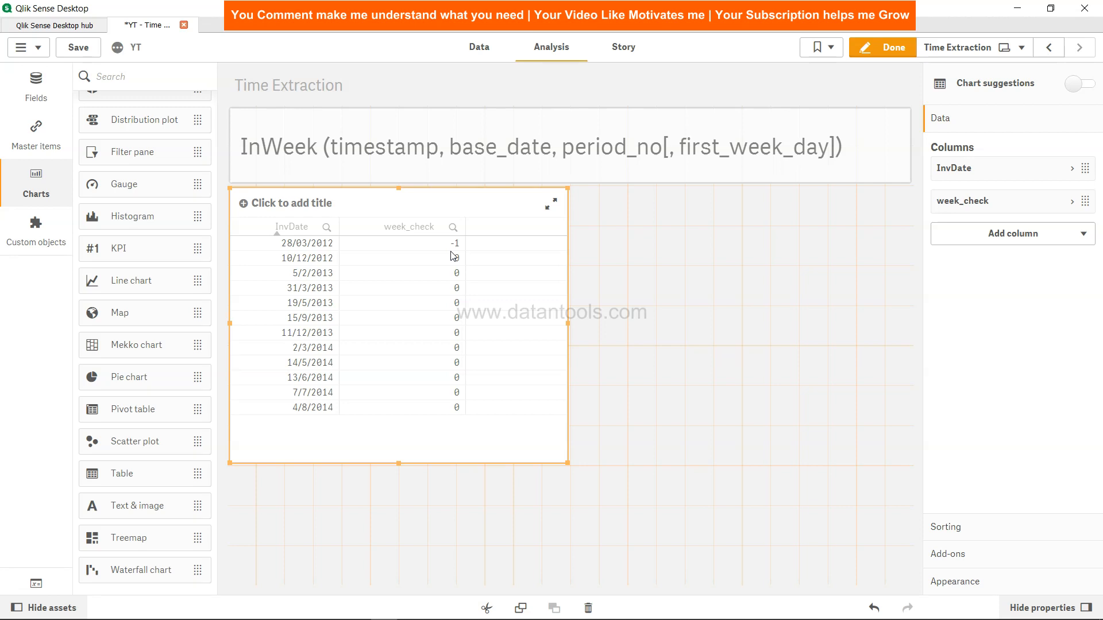
pyautogui.moveTo(432, 292)
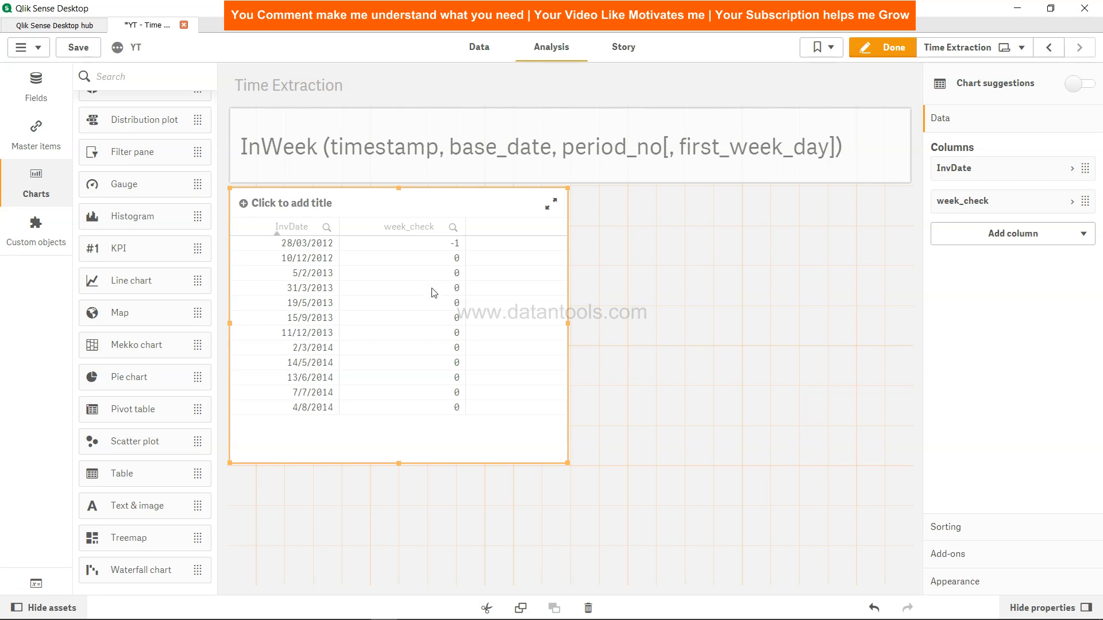
pyautogui.moveTo(450, 255)
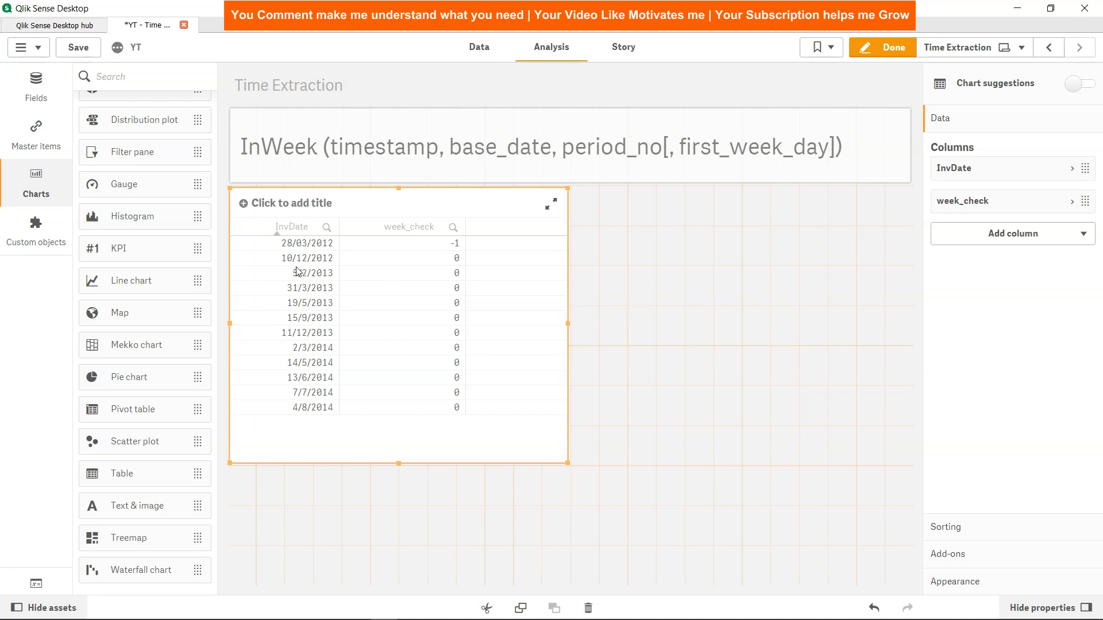
pyautogui.moveTo(331, 280)
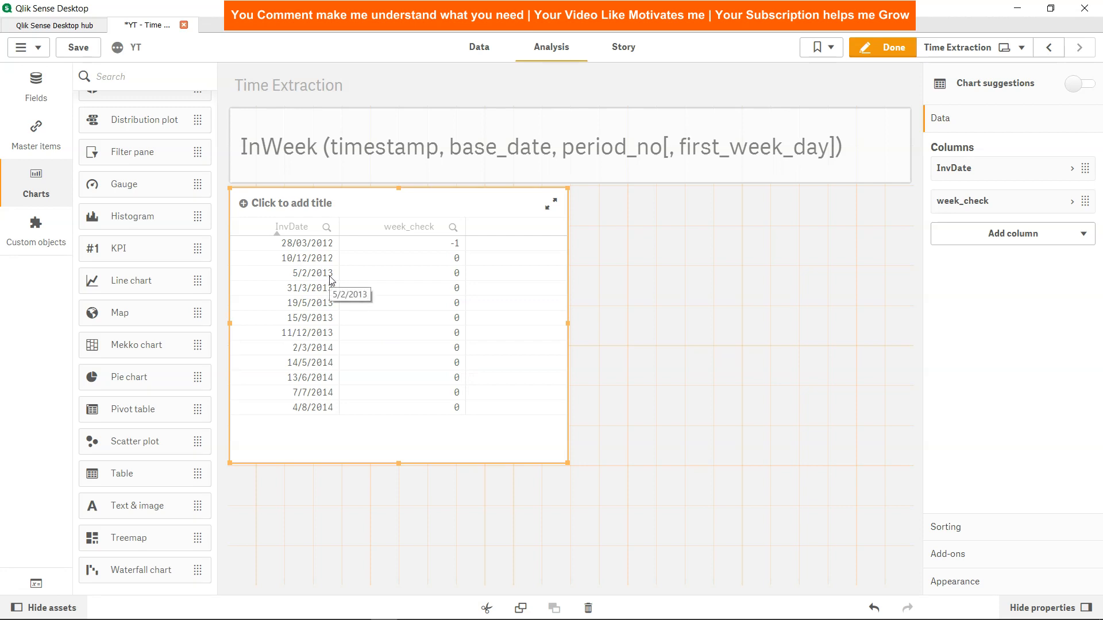
pyautogui.click(479, 47)
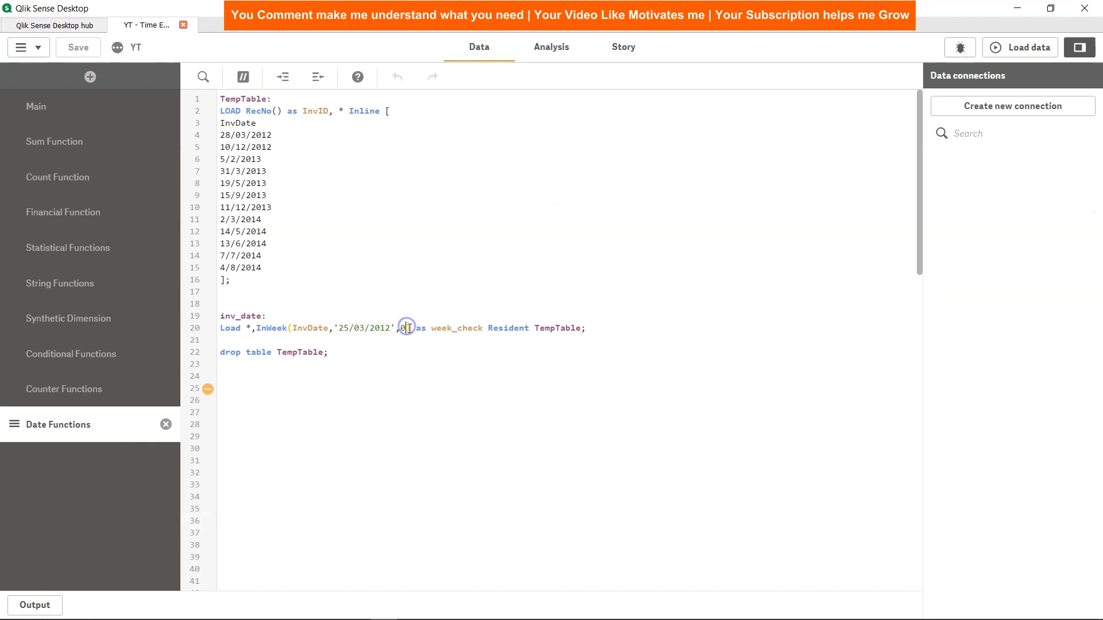
# Set the InWeek period to 1 and reload the data.
pyautogui.write('1')
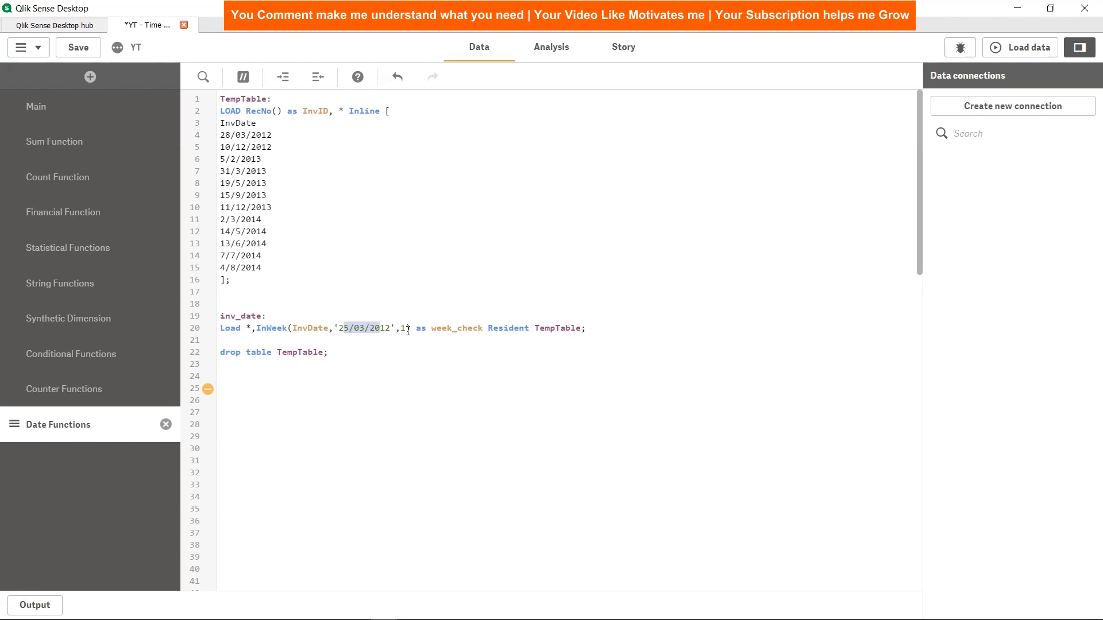
pyautogui.click(78, 47)
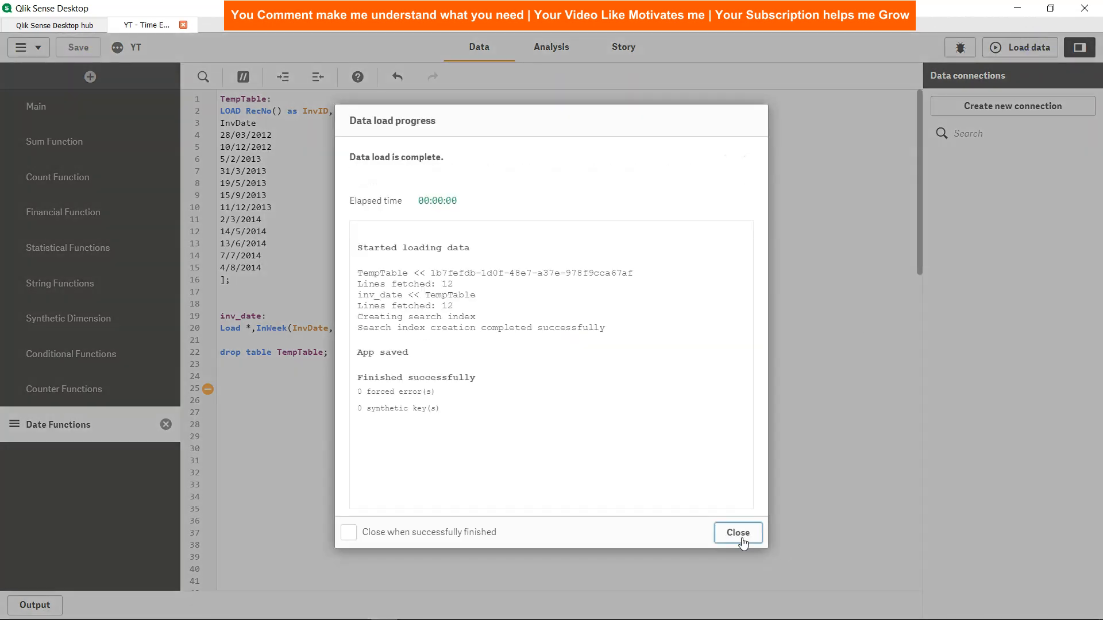
pyautogui.click(736, 532)
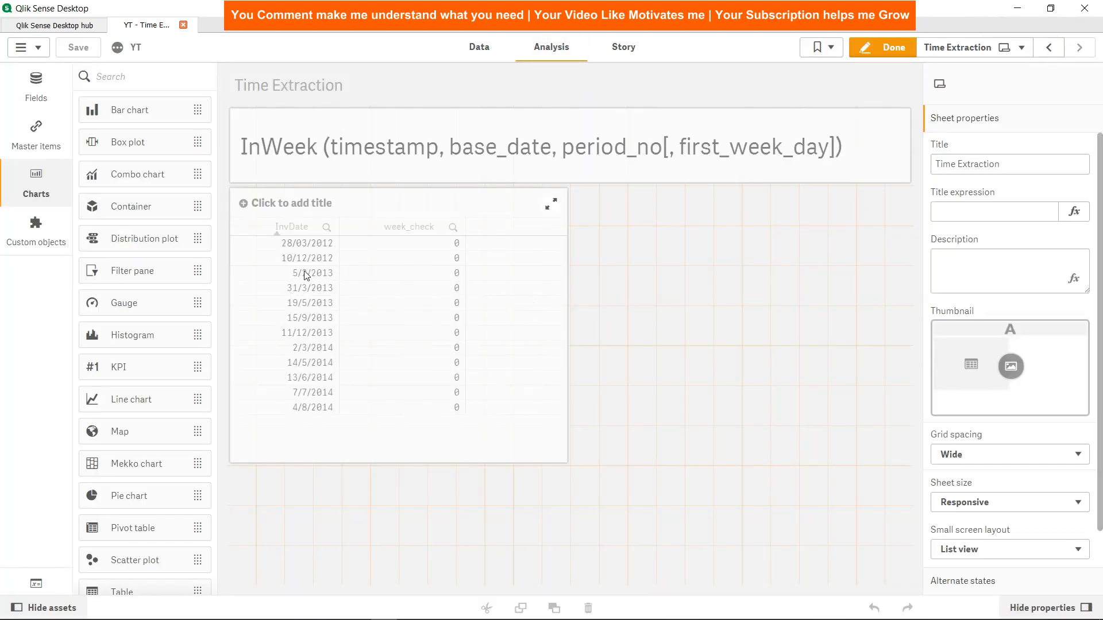
pyautogui.moveTo(310, 282)
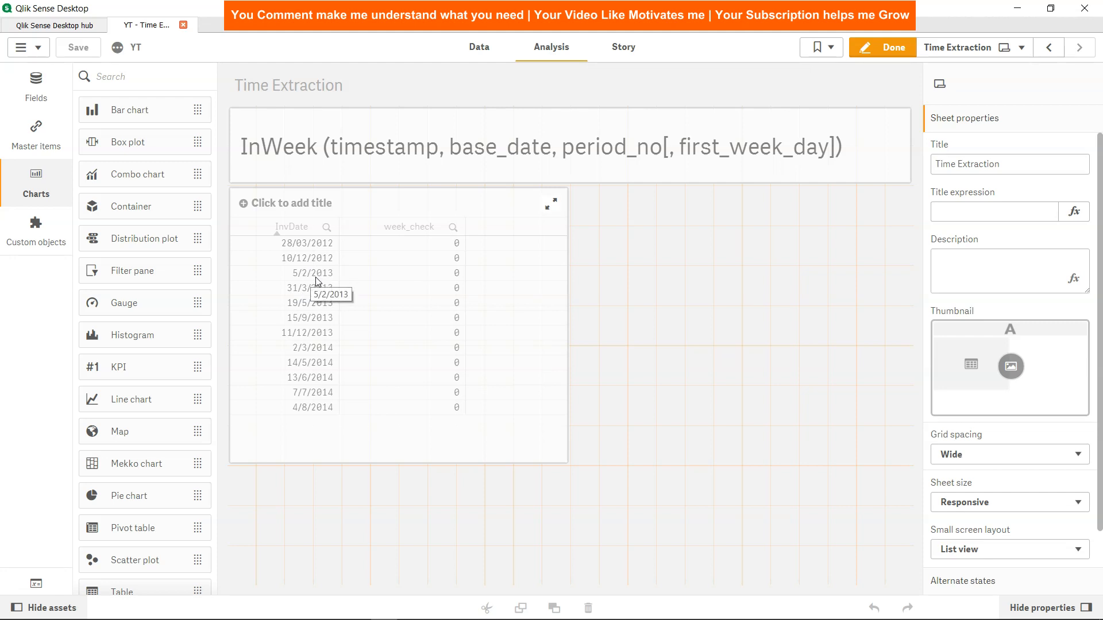
# In the load script, set the InWeek period argument to 2.
pyautogui.click(479, 47)
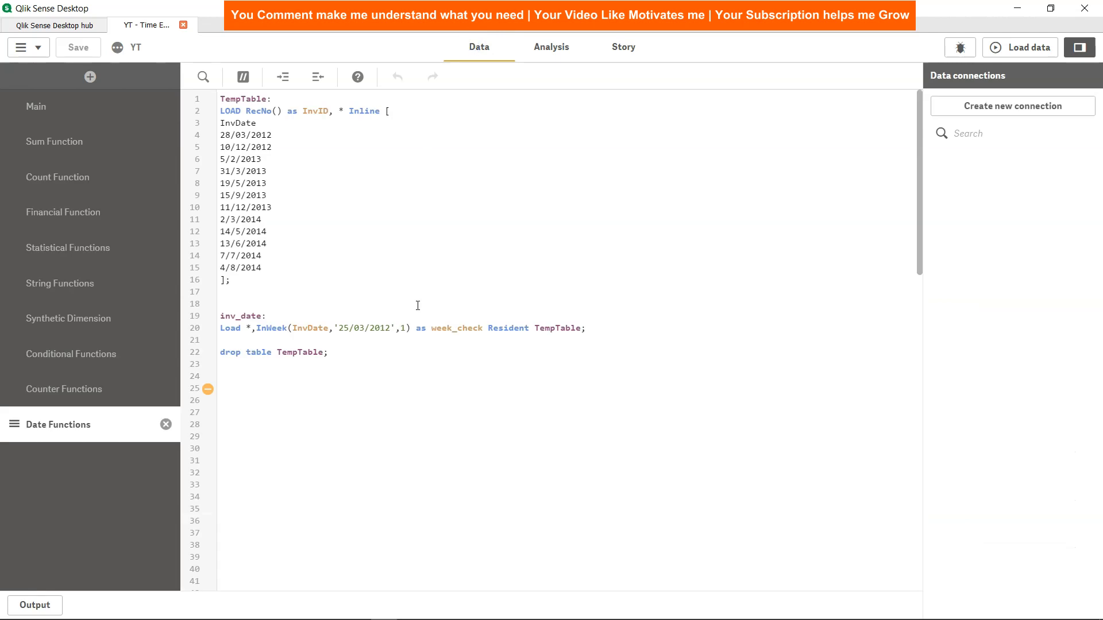
pyautogui.write('2')
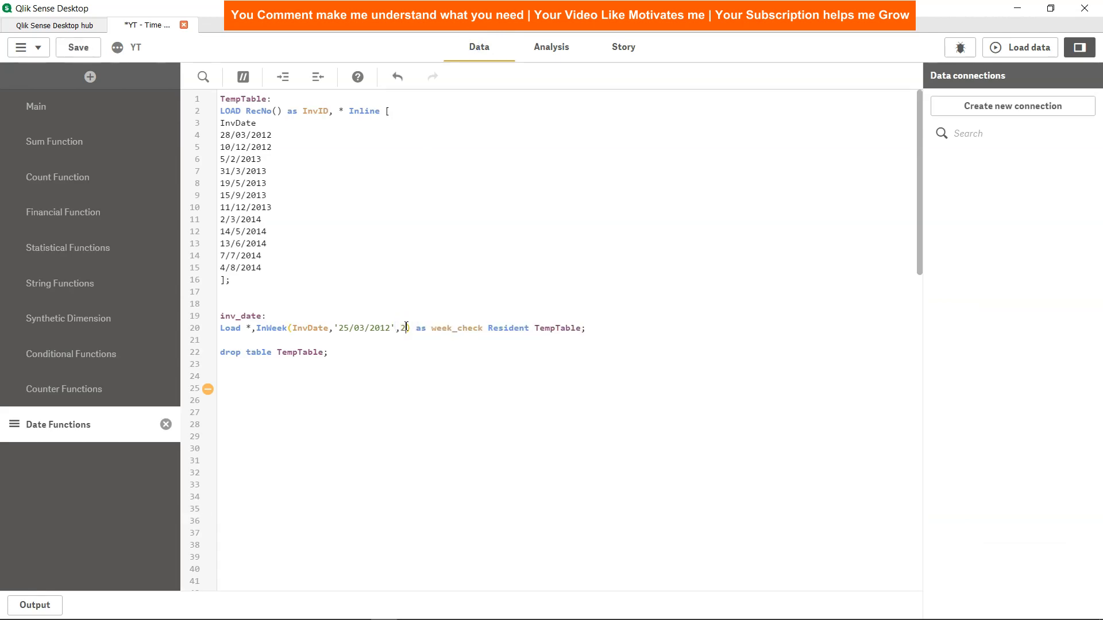
pyautogui.write(')')
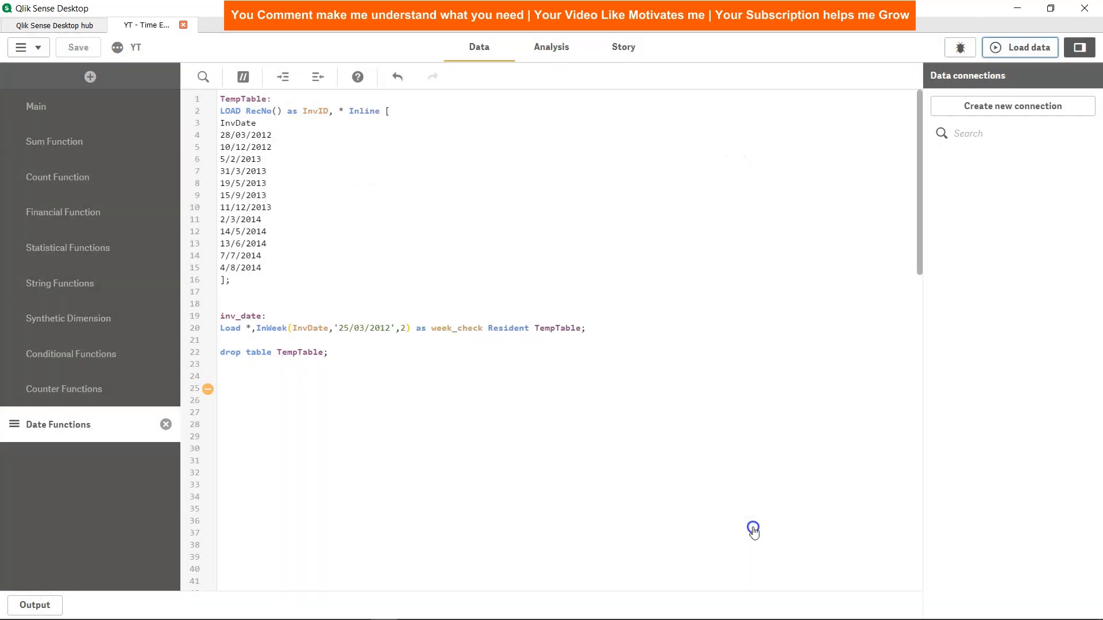
# Return to the Time Extraction sheet to check the week_check values.
pyautogui.click(552, 47)
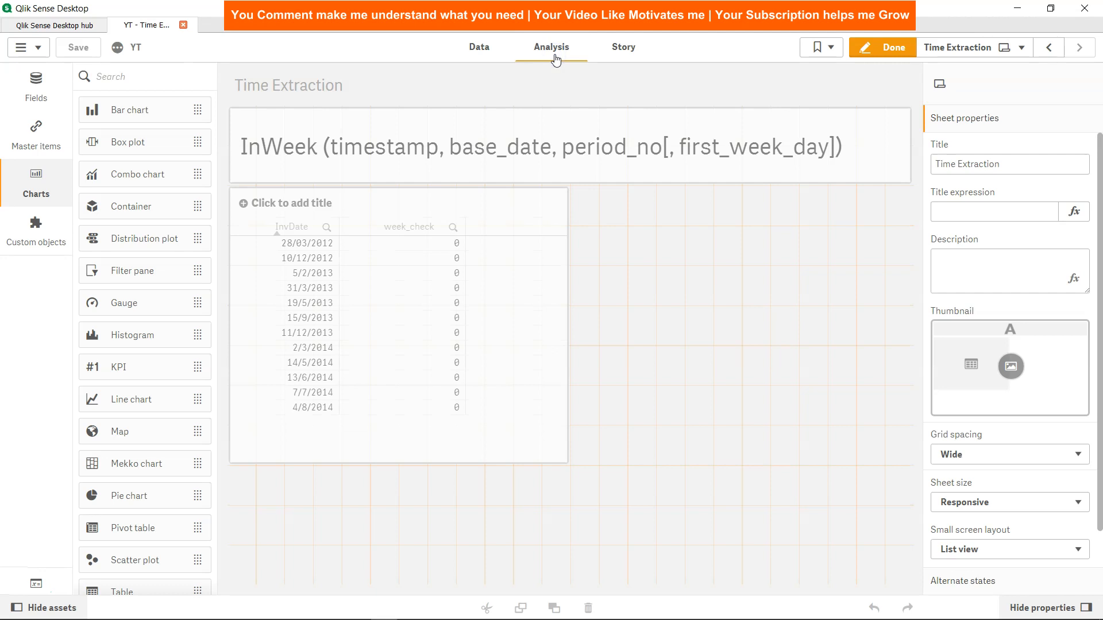
pyautogui.moveTo(300, 282)
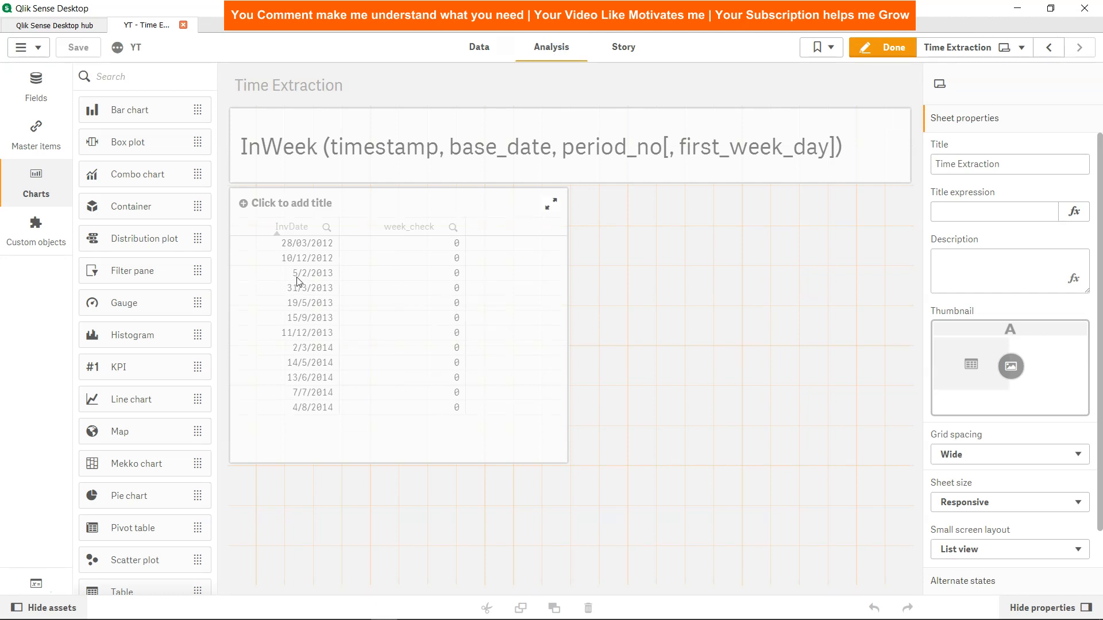
pyautogui.moveTo(310, 273)
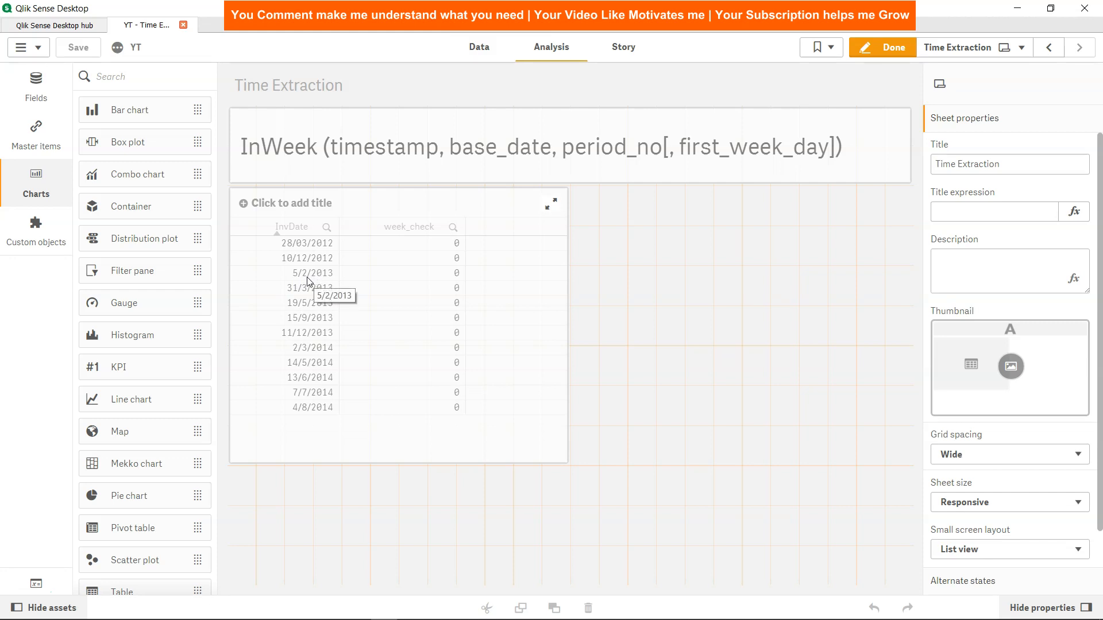
pyautogui.moveTo(445, 278)
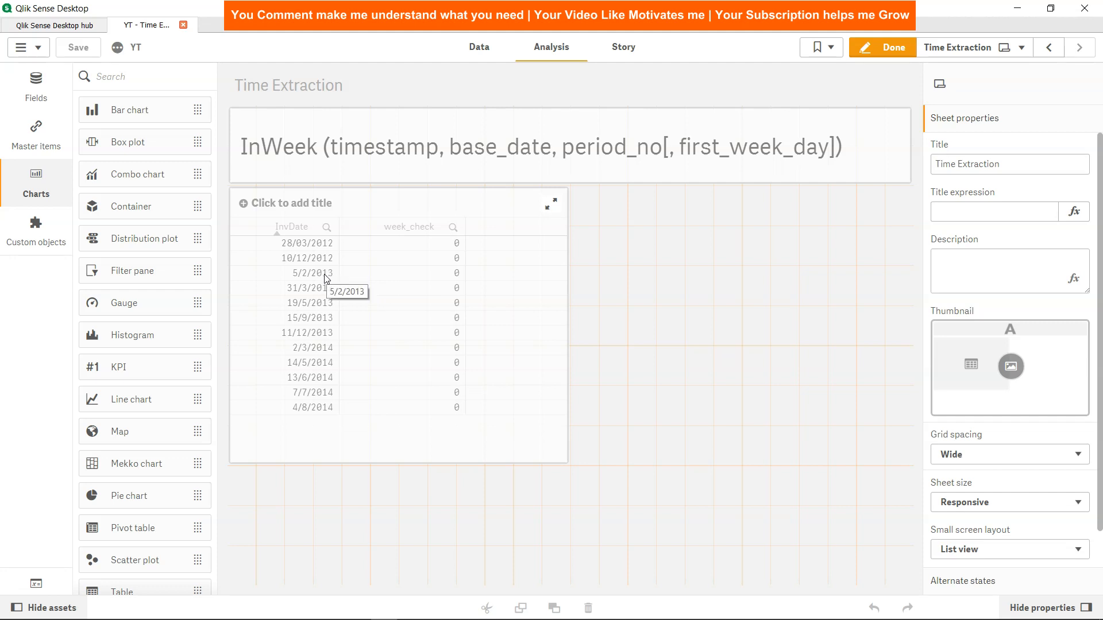
pyautogui.moveTo(326, 247)
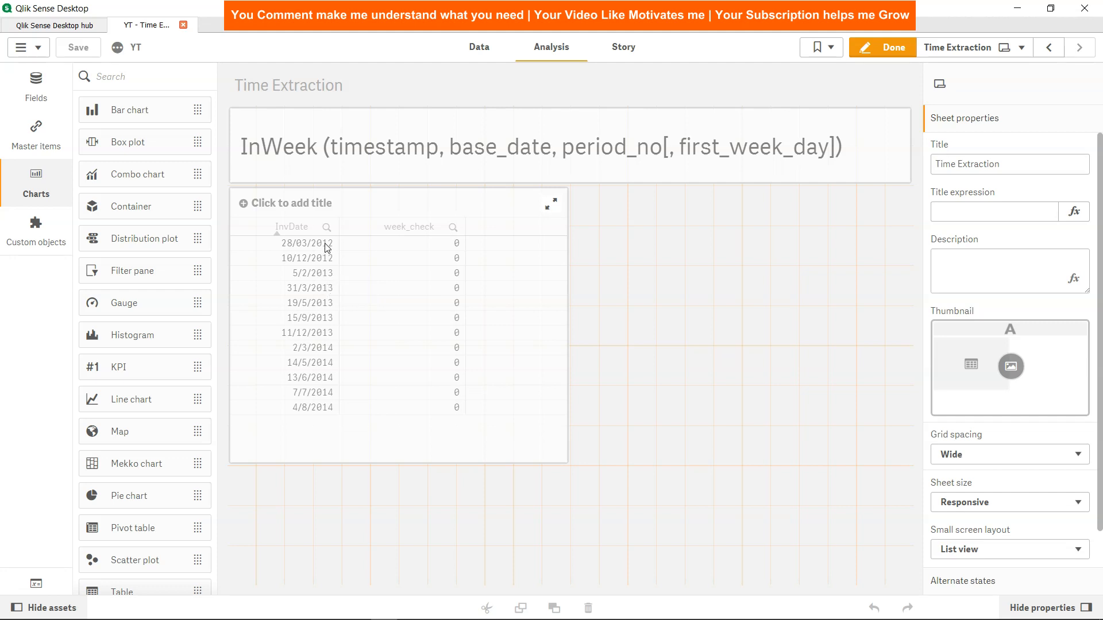
pyautogui.moveTo(348, 287)
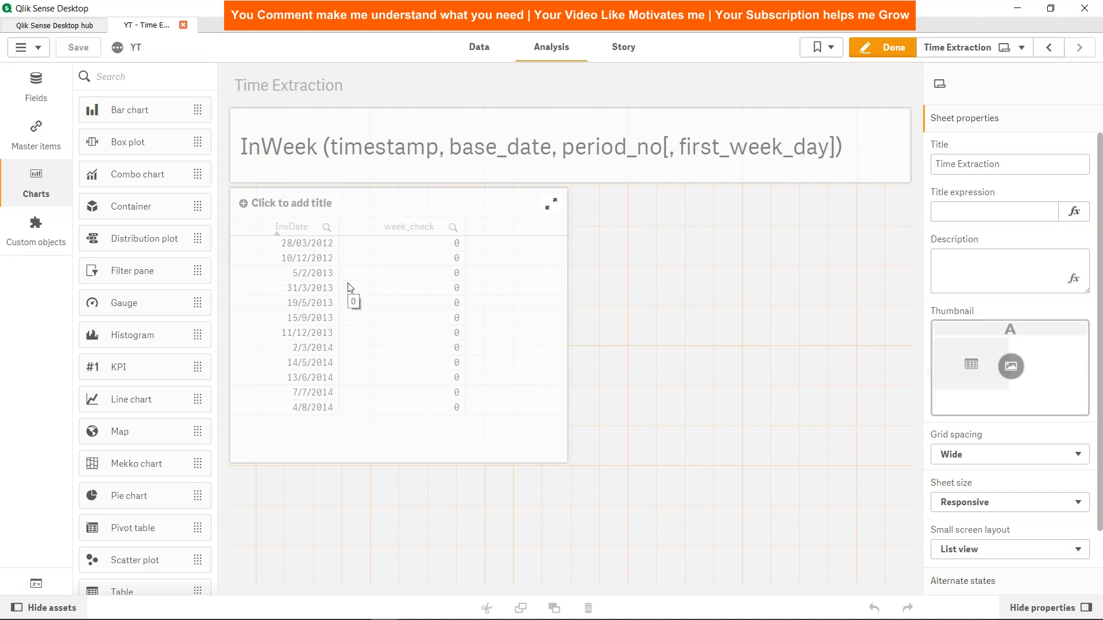
pyautogui.moveTo(341, 286)
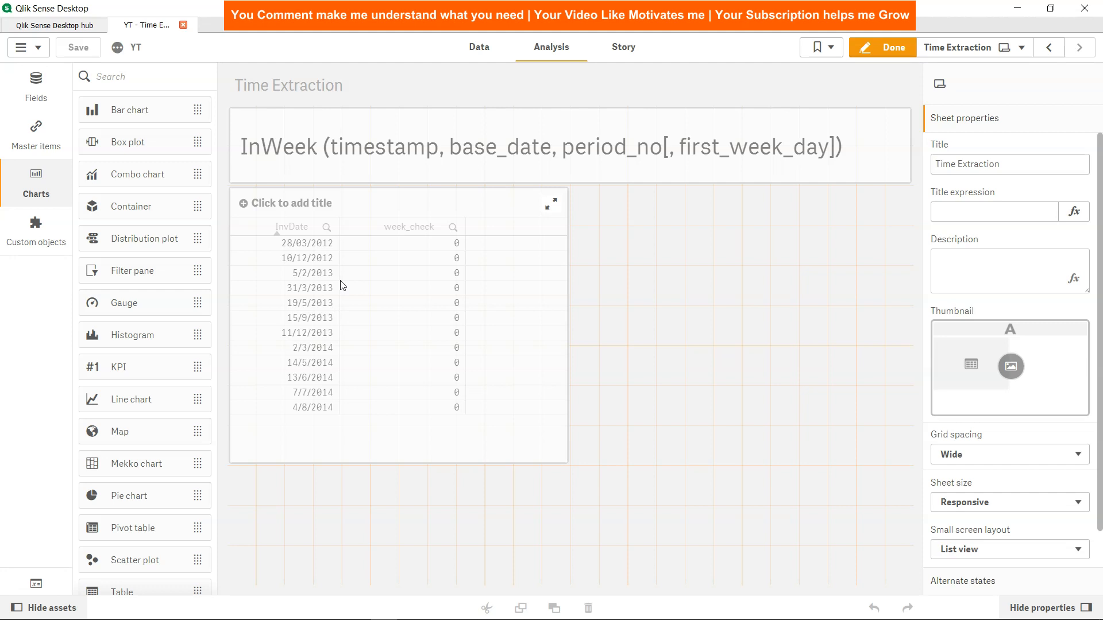
pyautogui.moveTo(313, 283)
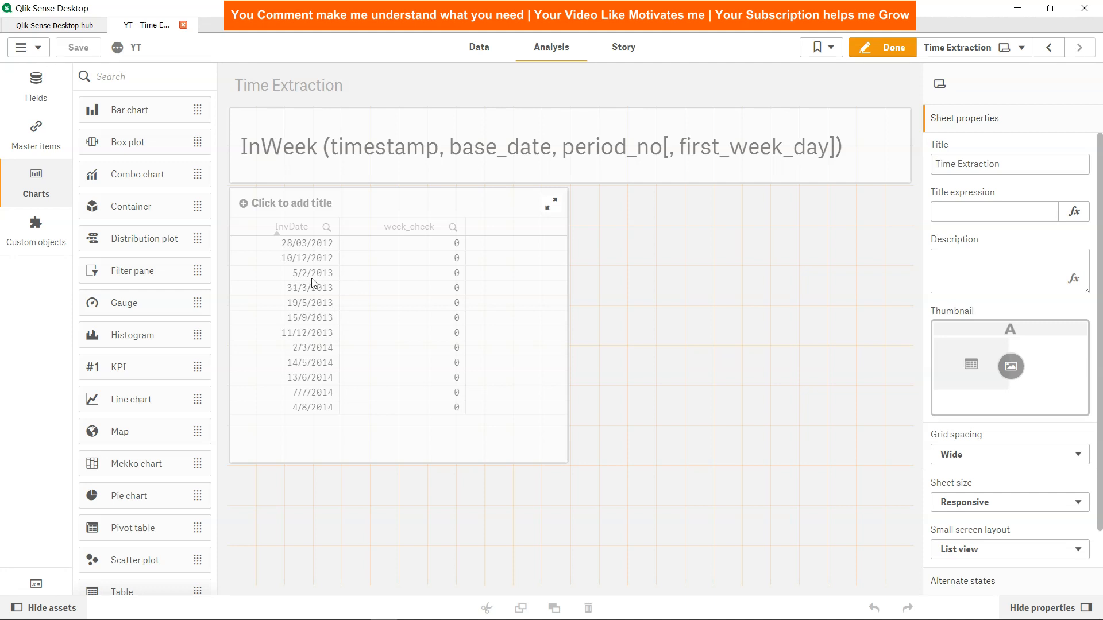
pyautogui.moveTo(308, 283)
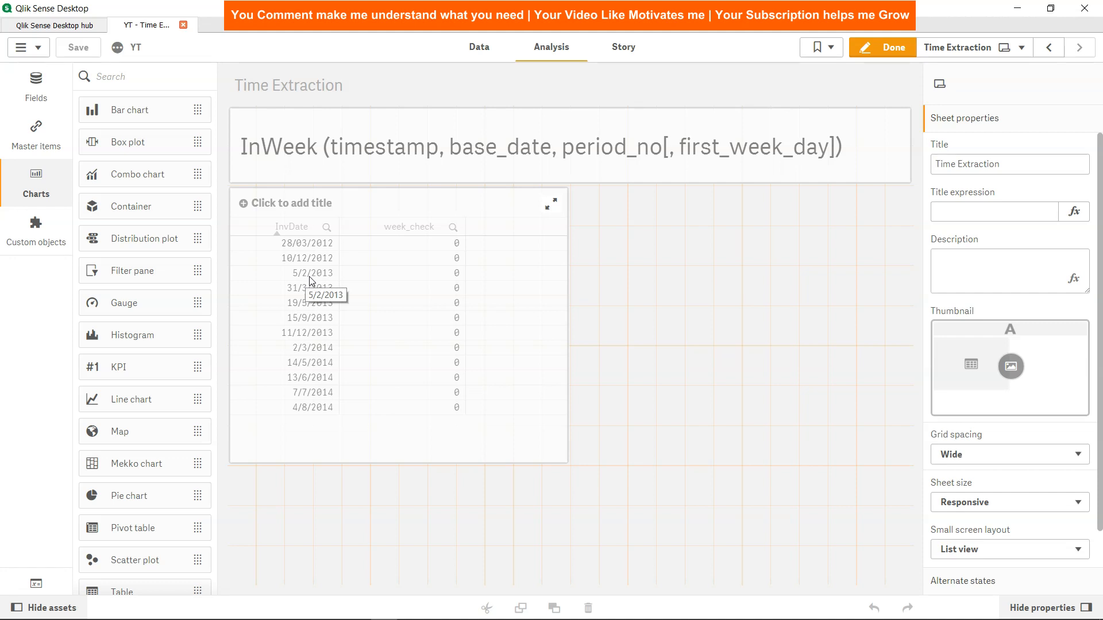
# Save the current inv_date load script and reload the data.
pyautogui.click(479, 47)
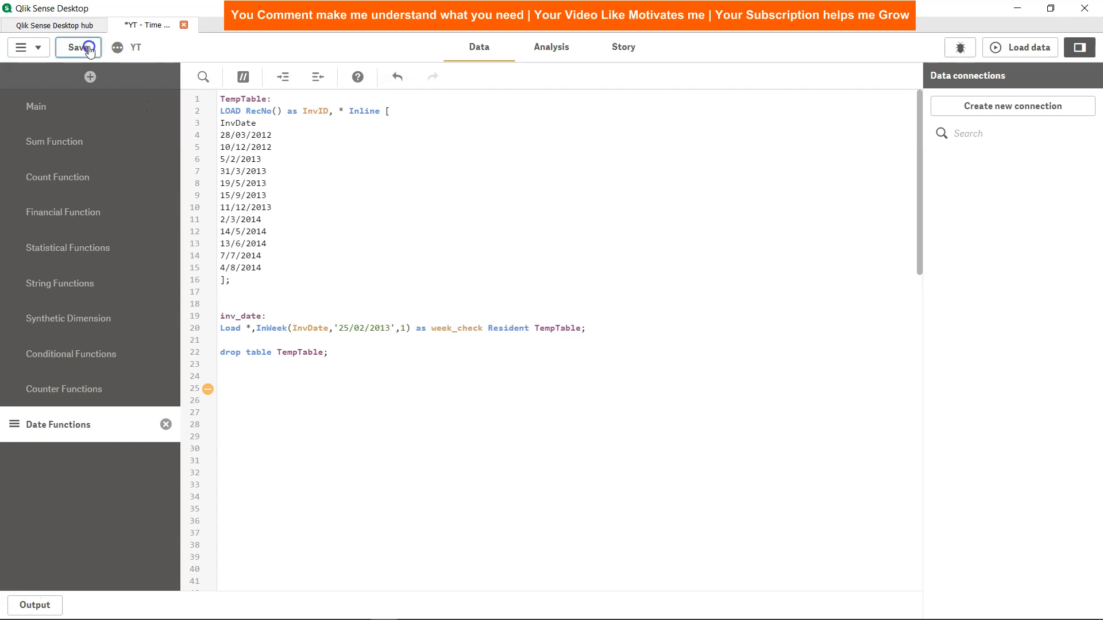
pyautogui.click(78, 47)
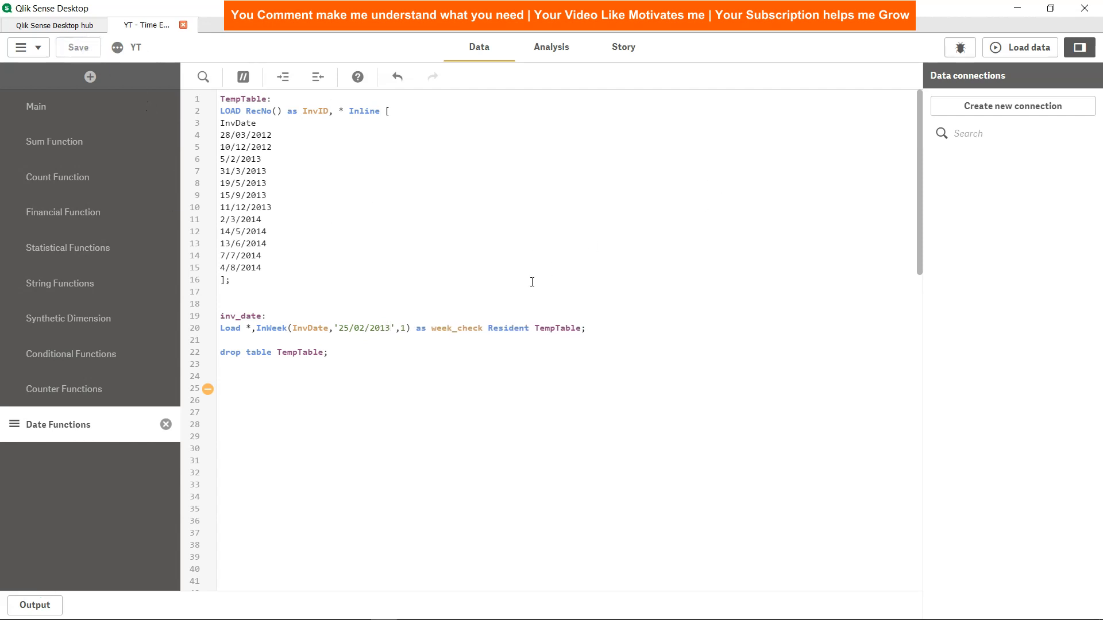
pyautogui.click(1019, 47)
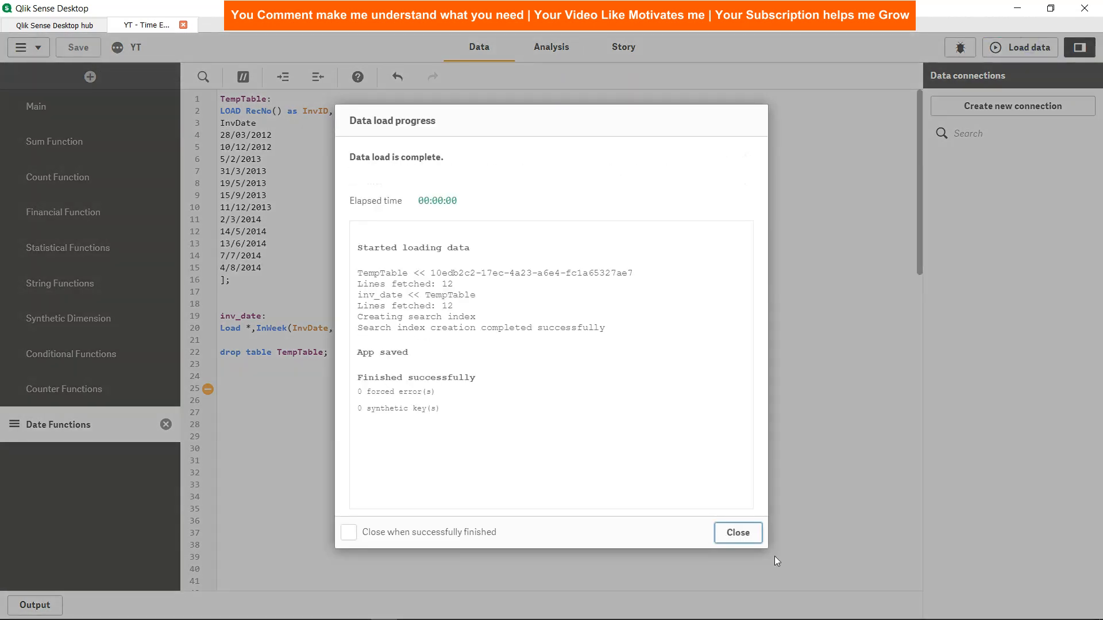
pyautogui.click(737, 532)
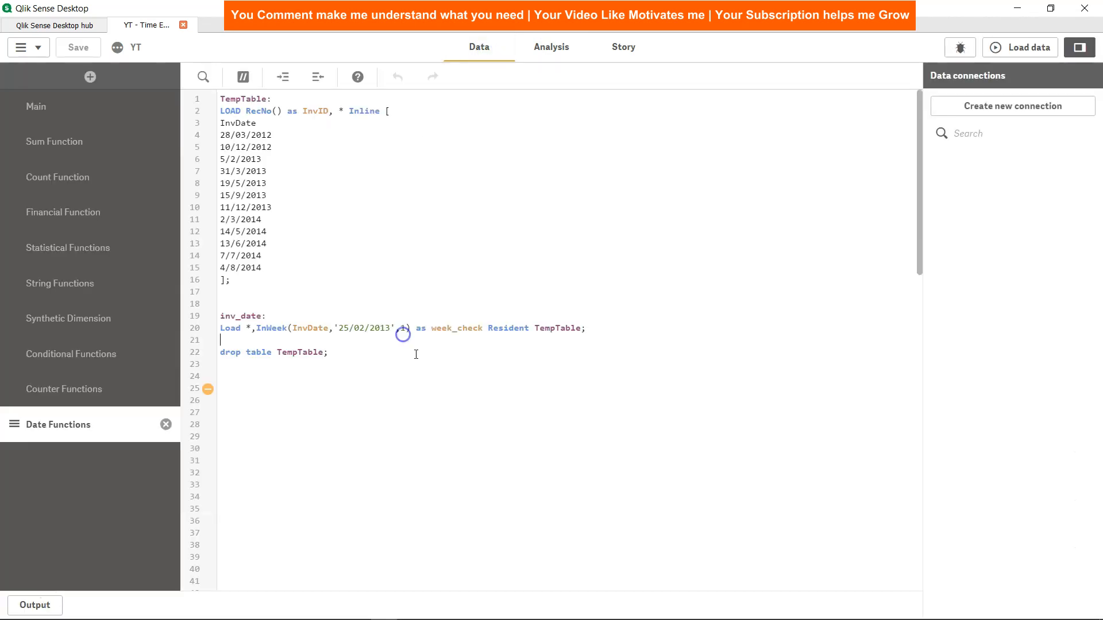
# Change the InWeek base date to '25/01/2013' and reload, leaving week_check at 0.
pyautogui.write(',2')
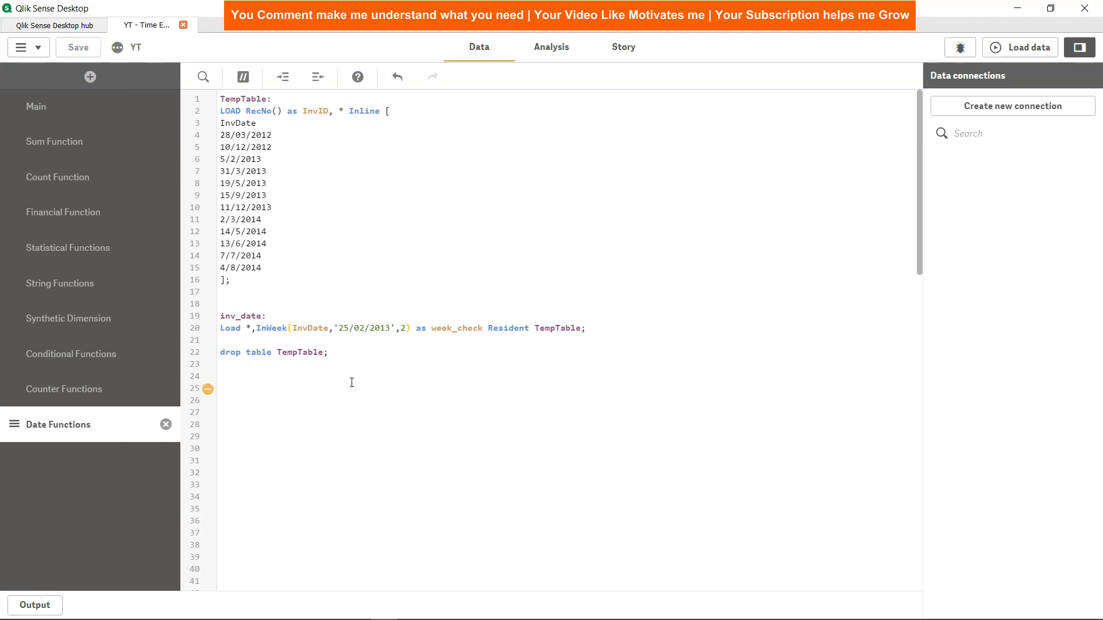
pyautogui.click(360, 328)
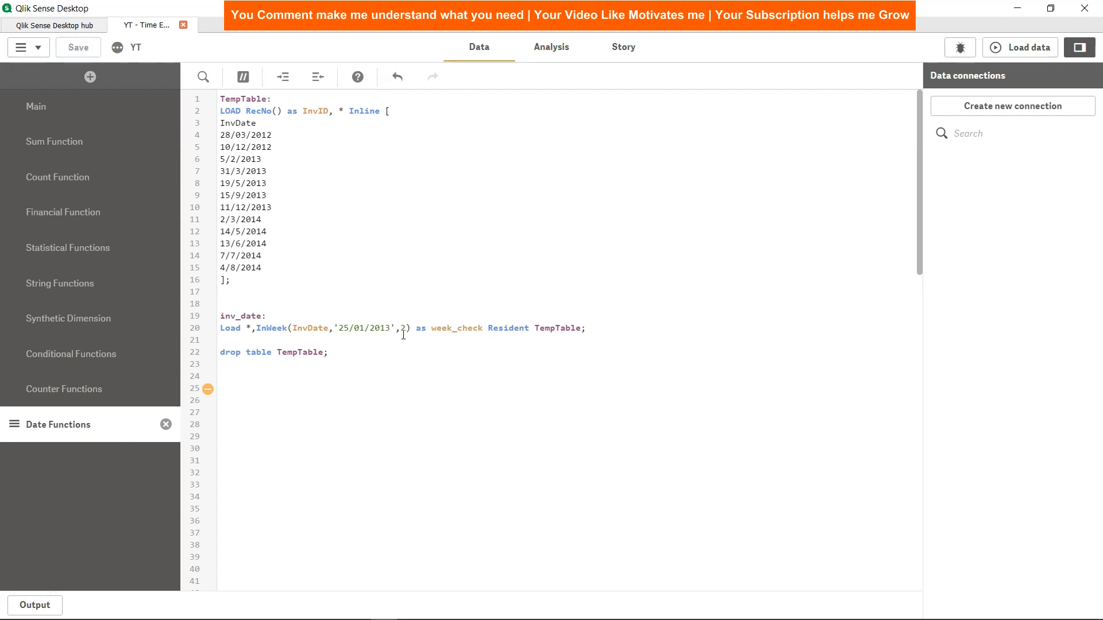
pyautogui.write('1')
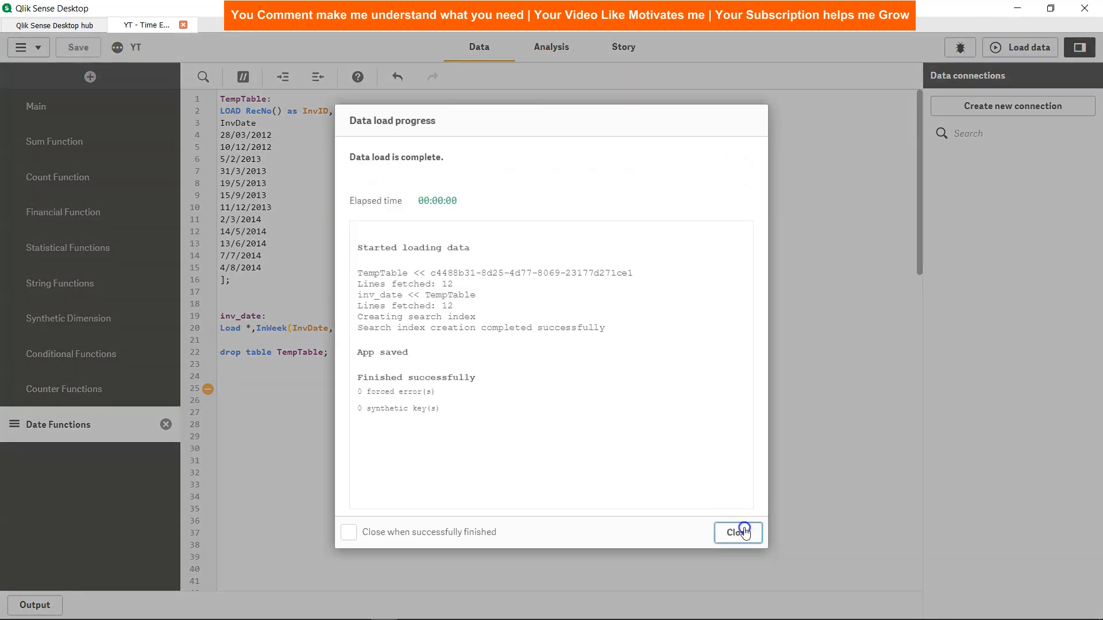
pyautogui.click(737, 533)
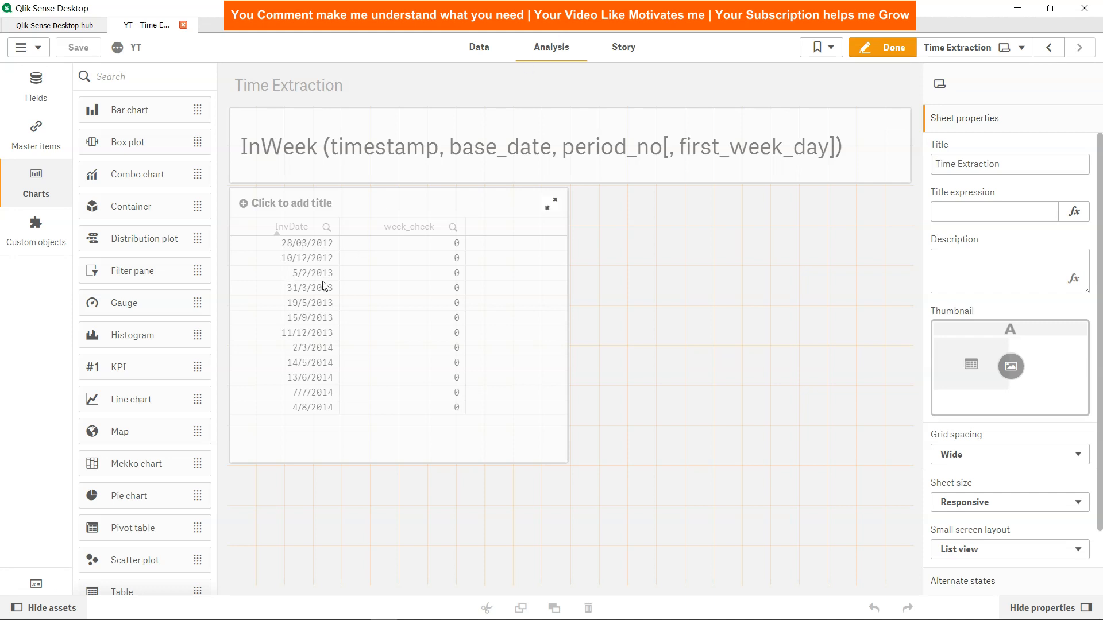
# Set the InWeek period offset to 2, reload, and view week_check -1 for 5/2/2013.
pyautogui.click(479, 47)
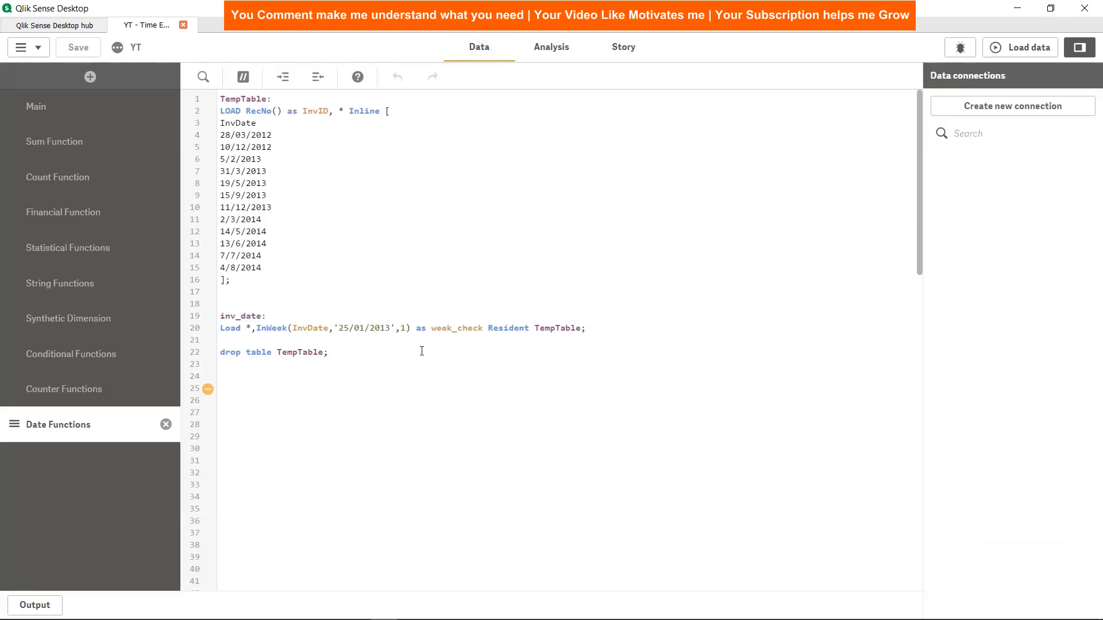
pyautogui.write('2')
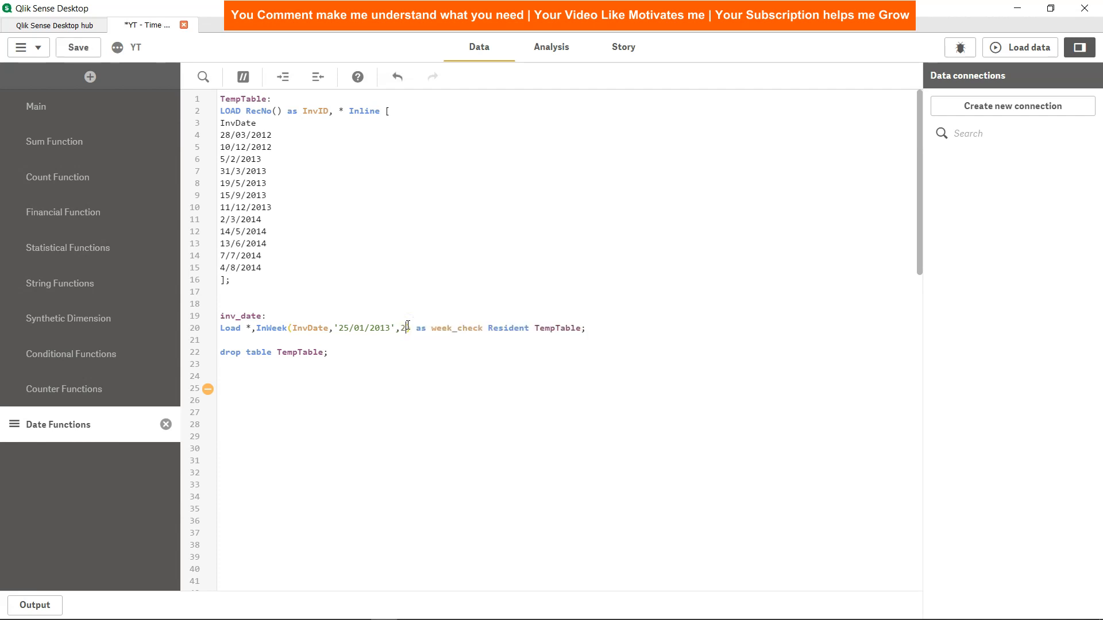
pyautogui.click(78, 47)
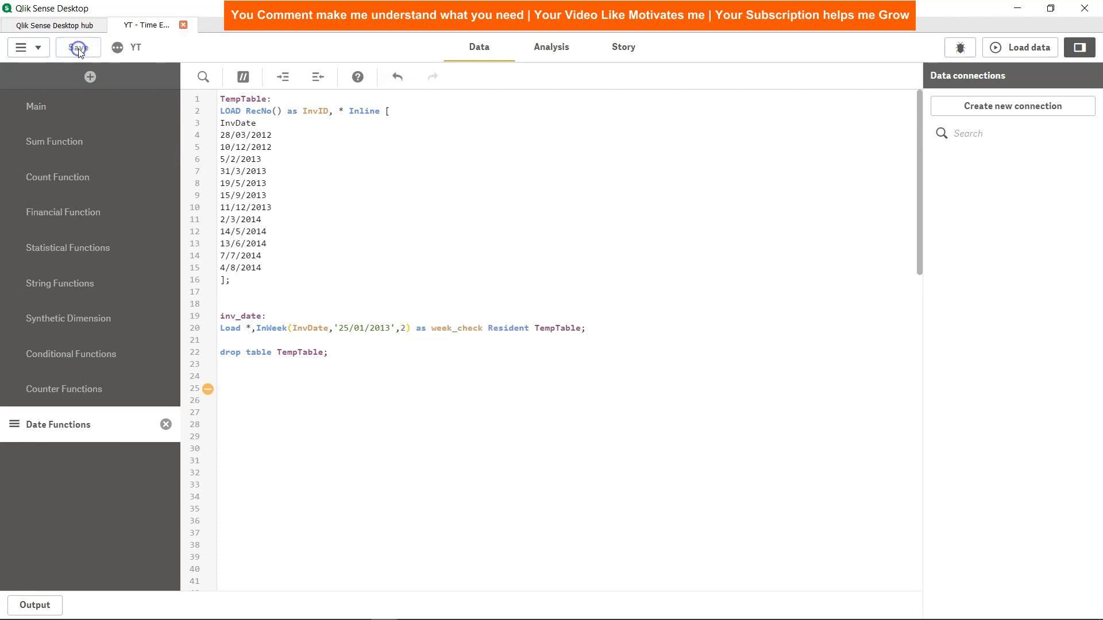
pyautogui.click(1025, 47)
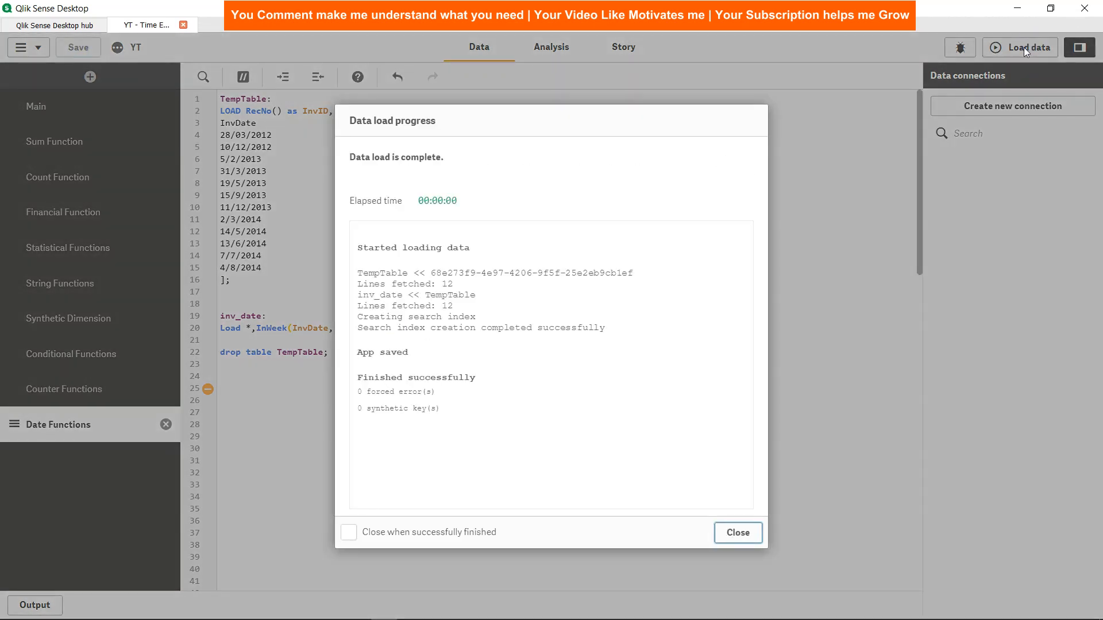
pyautogui.click(737, 532)
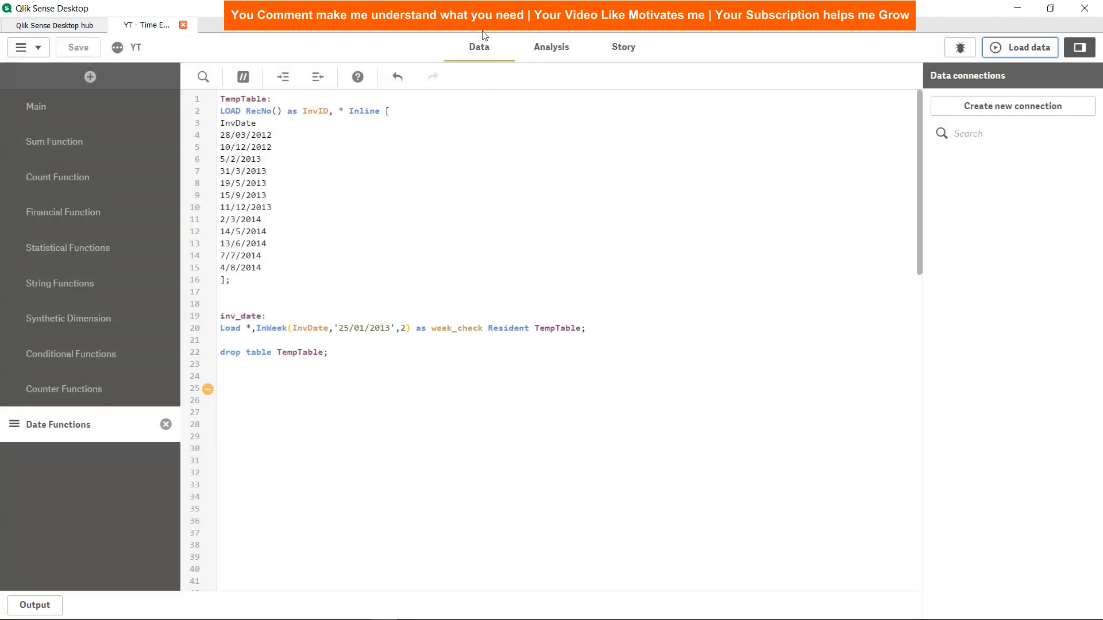
pyautogui.click(551, 47)
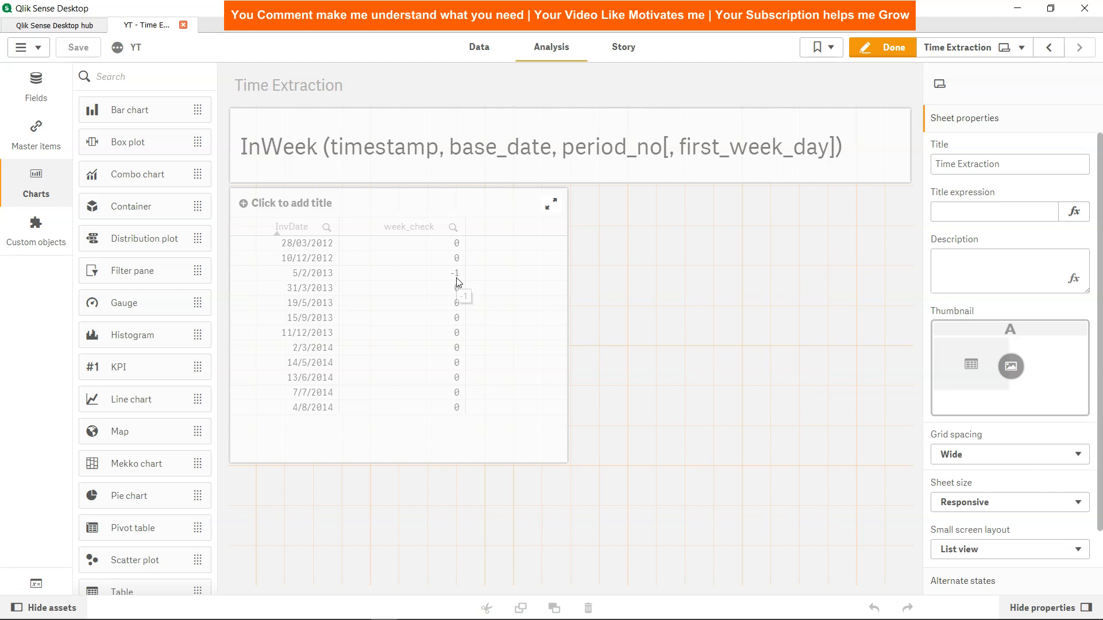
pyautogui.click(479, 47)
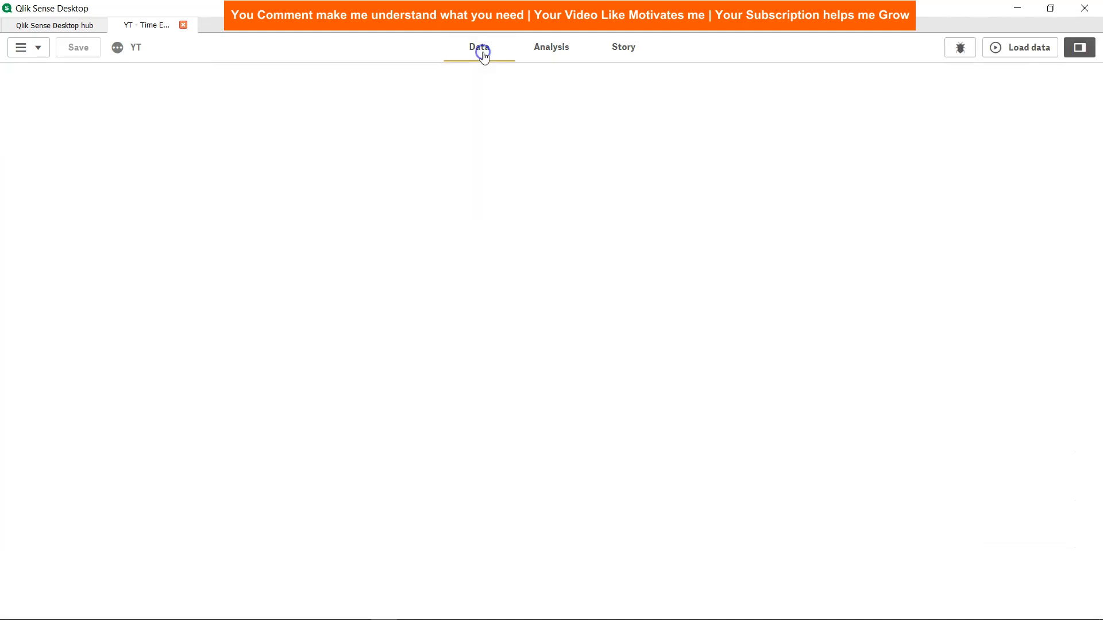
pyautogui.click(479, 47)
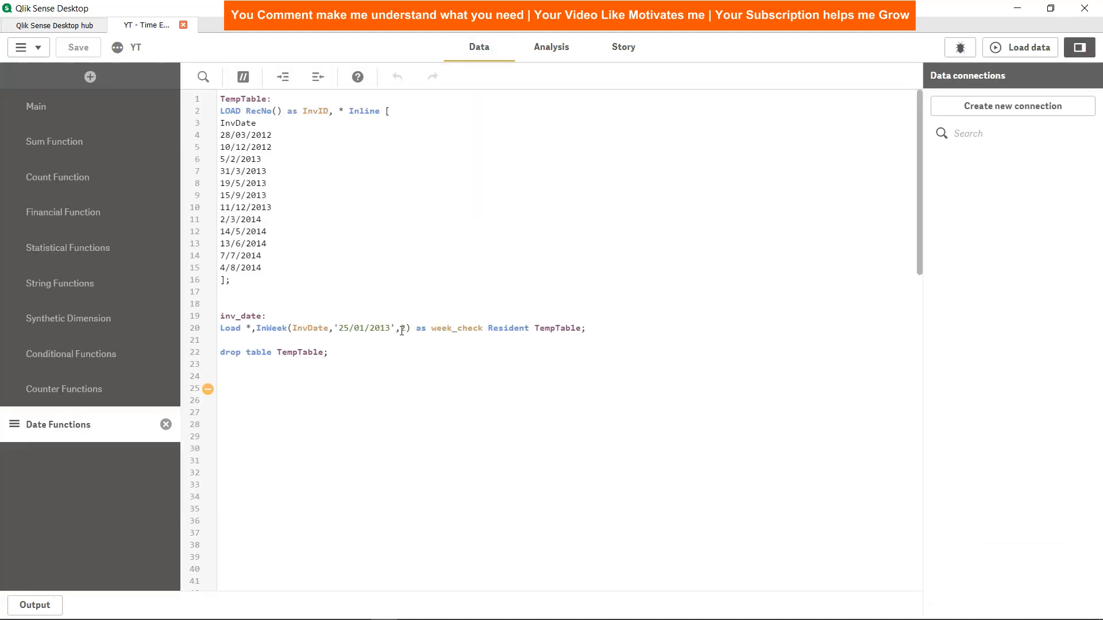
pyautogui.write('2')
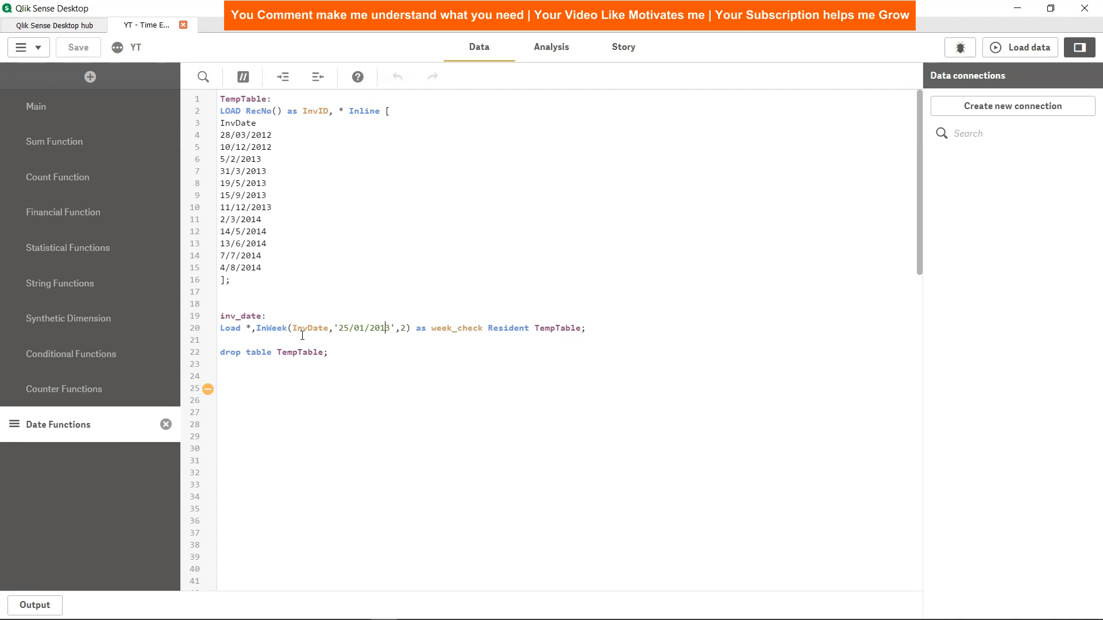
pyautogui.doubleClick(310, 327)
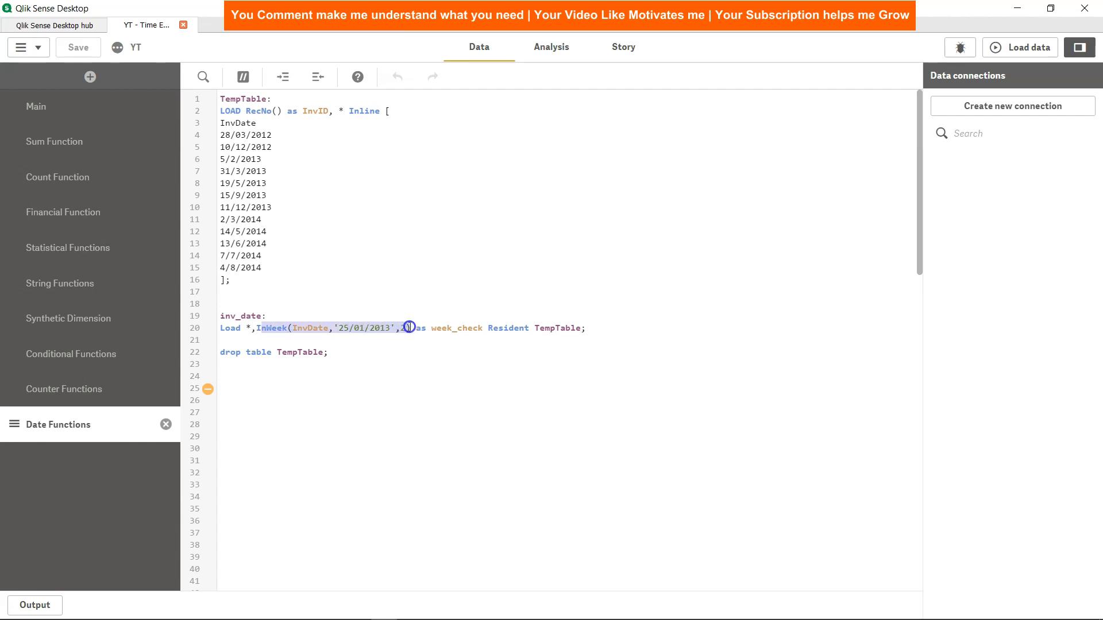
pyautogui.write('2')
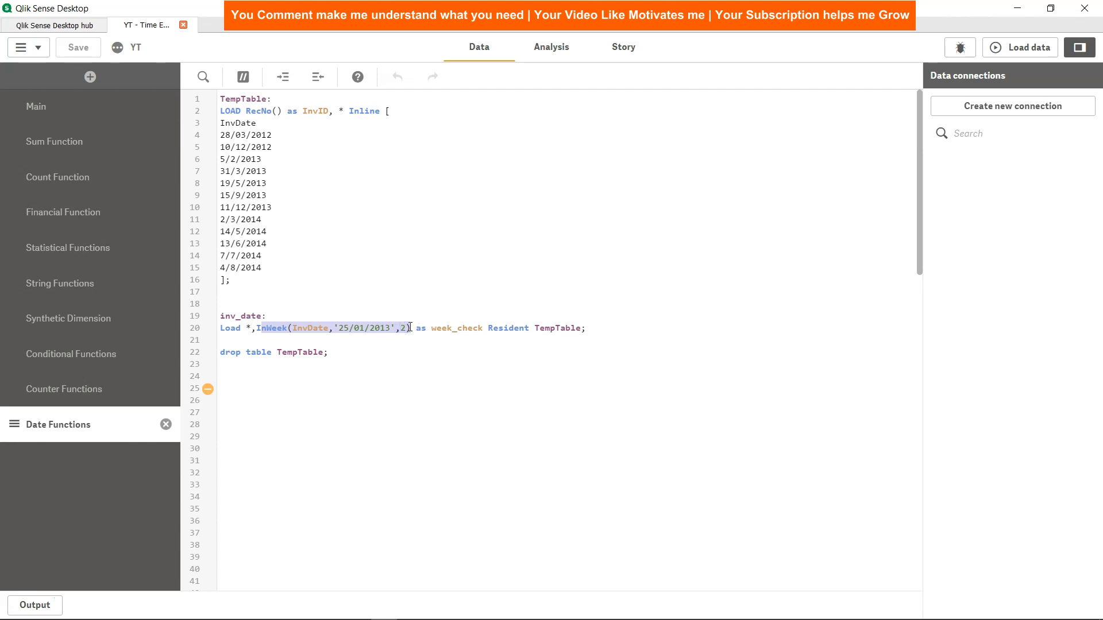
pyautogui.click(552, 47)
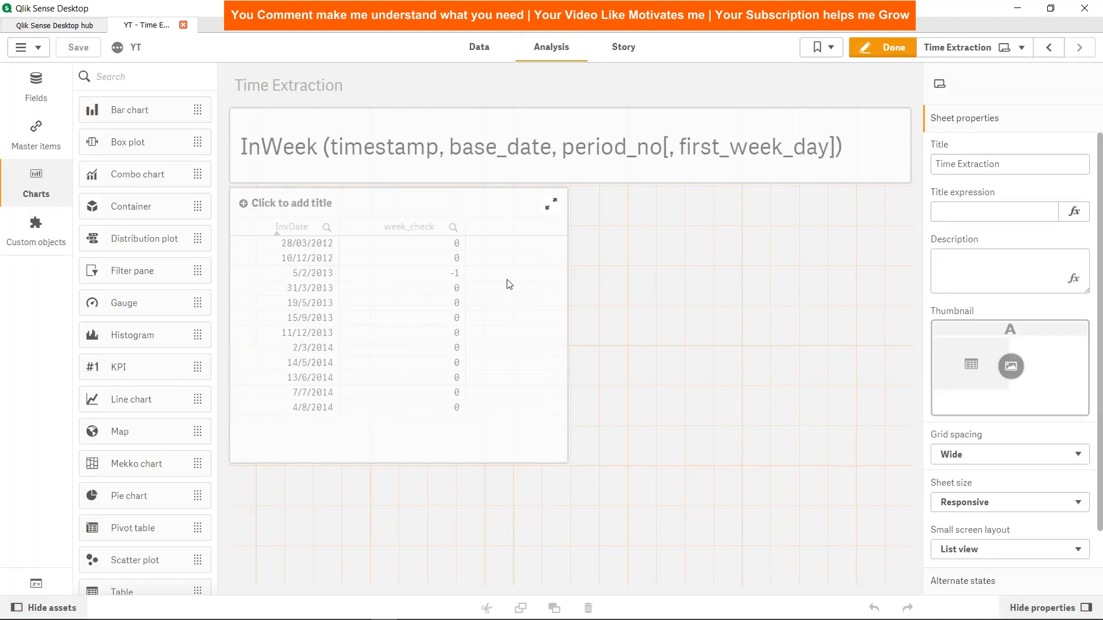
pyautogui.click(514, 331)
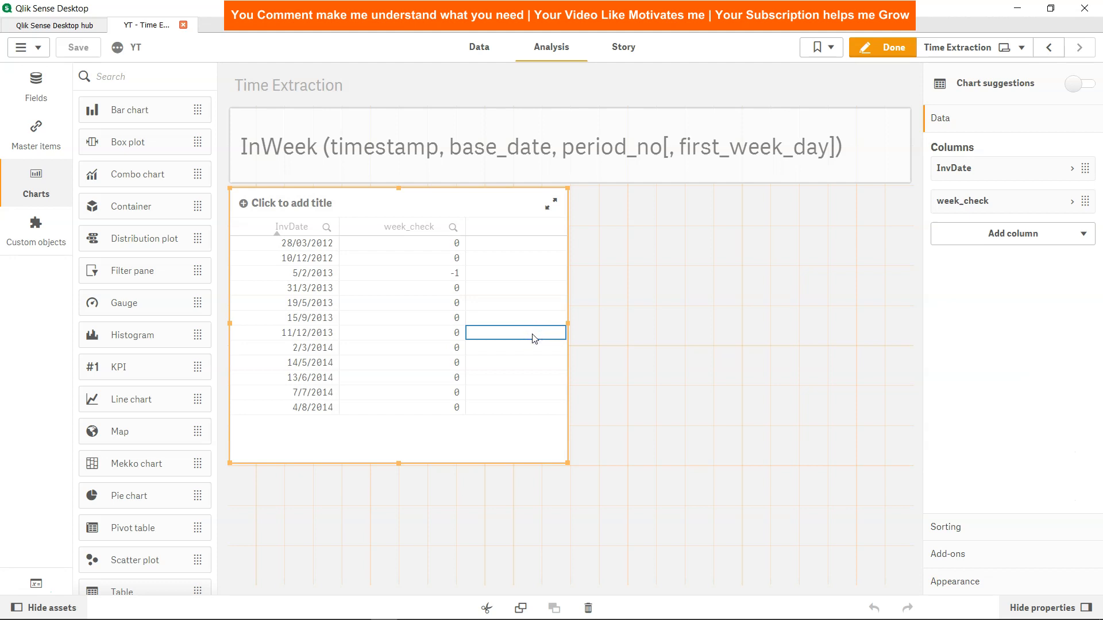
pyautogui.click(1011, 233)
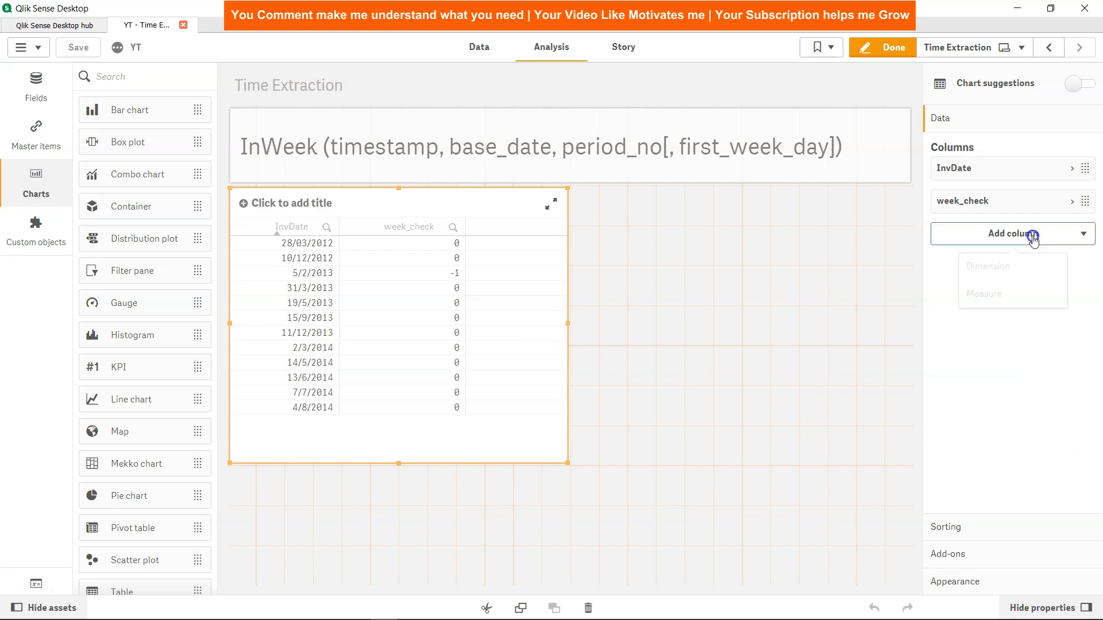
pyautogui.click(1011, 234)
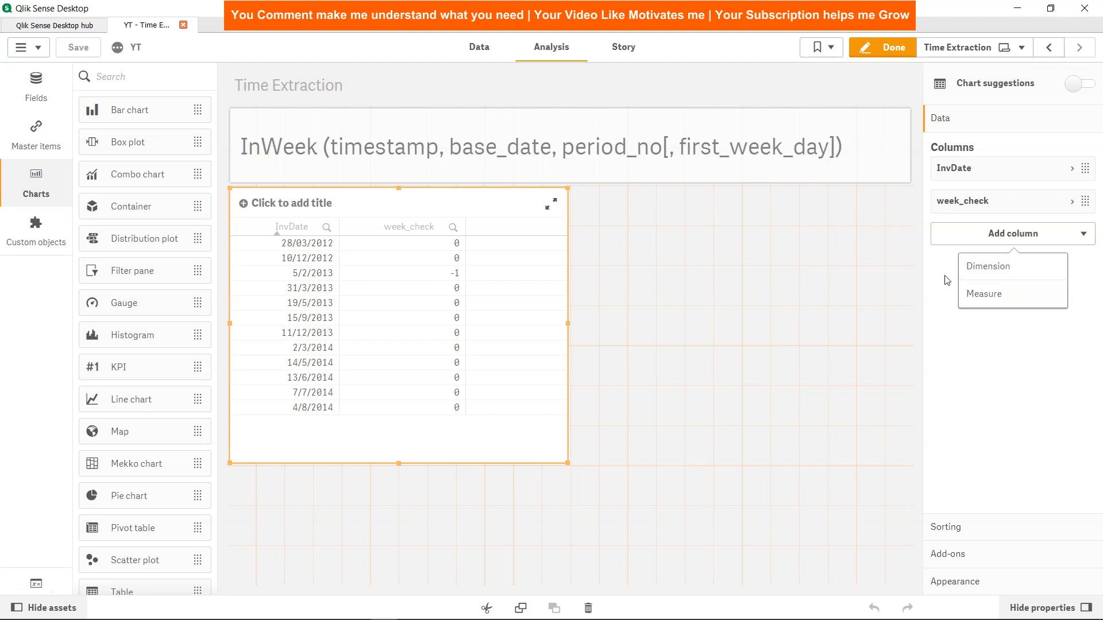
pyautogui.click(701, 360)
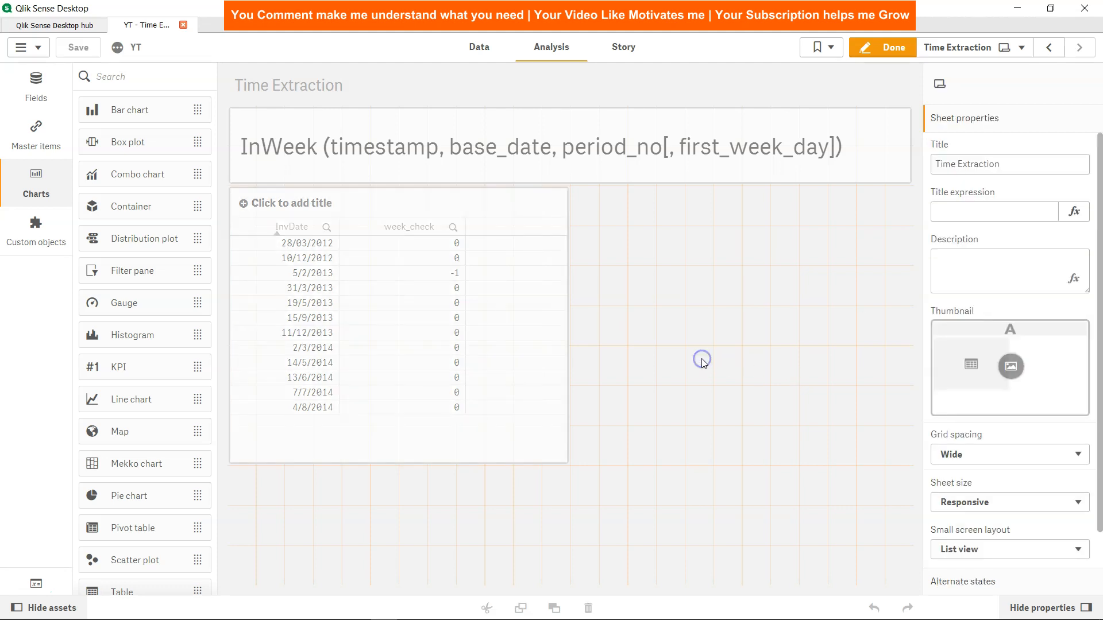